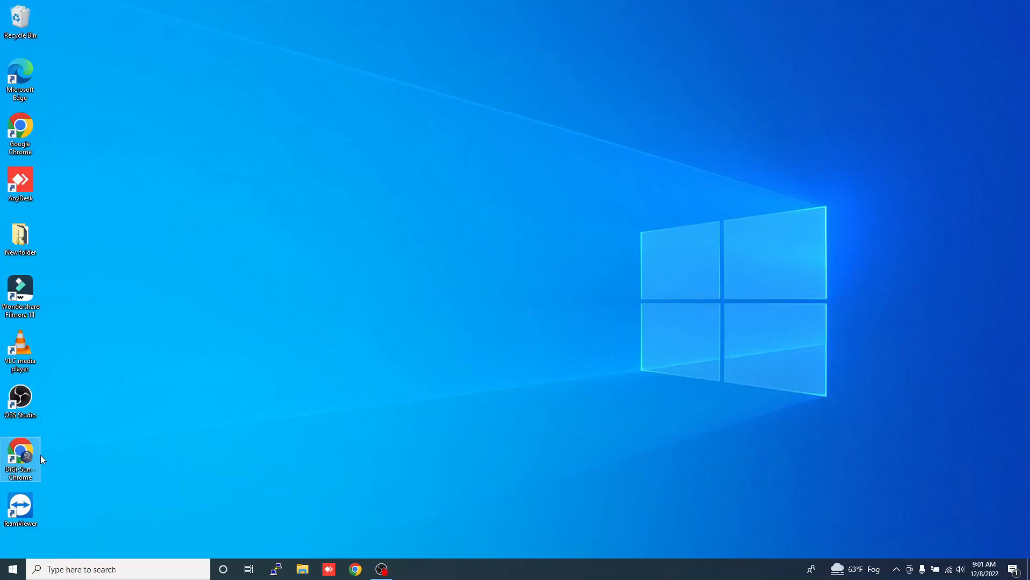
Step: Sign in to the Phoenix Unraid server as root and reach the Main device overview
double_click(20, 454)
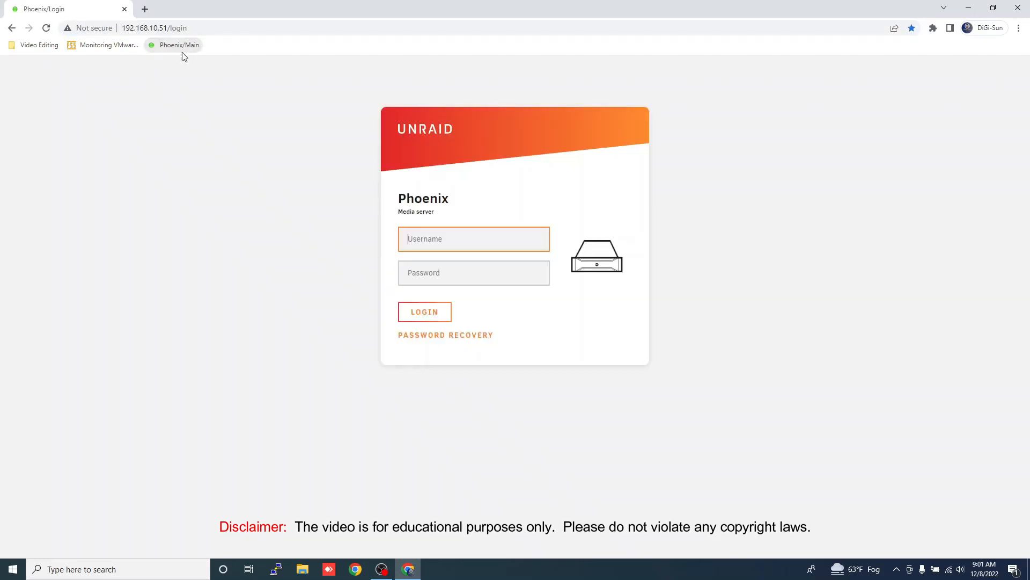
type("root")
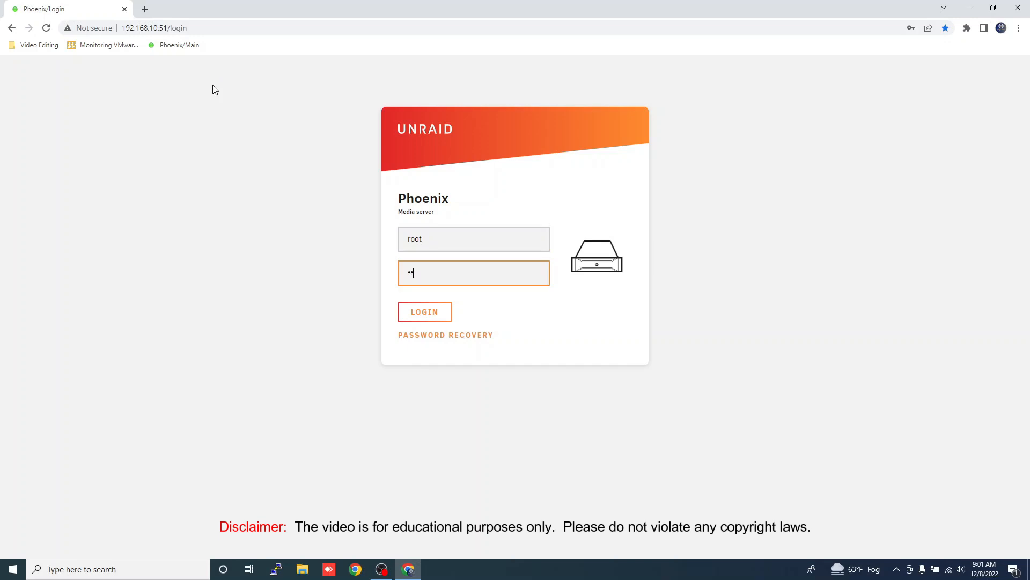
type("password")
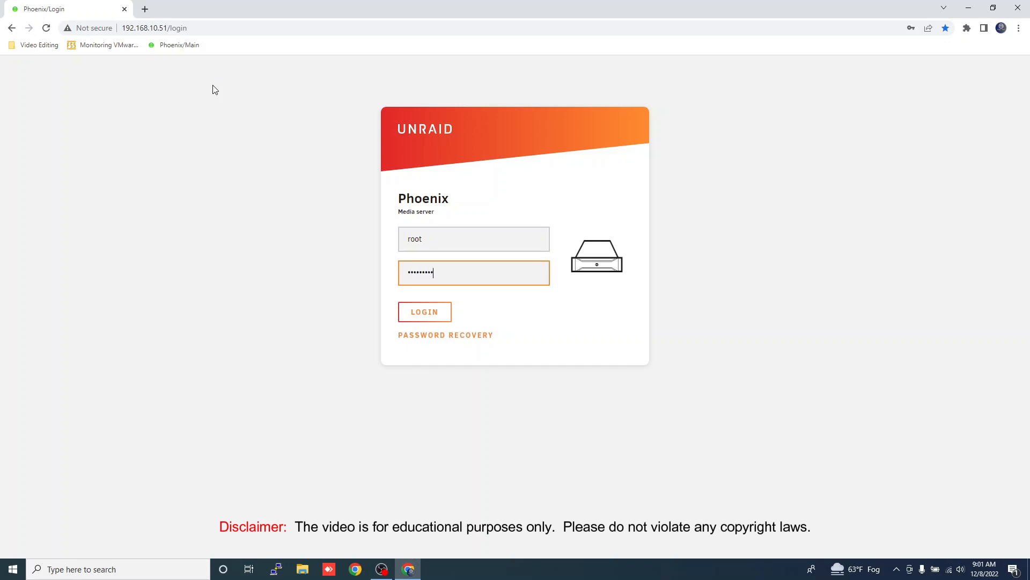
left_click(424, 311)
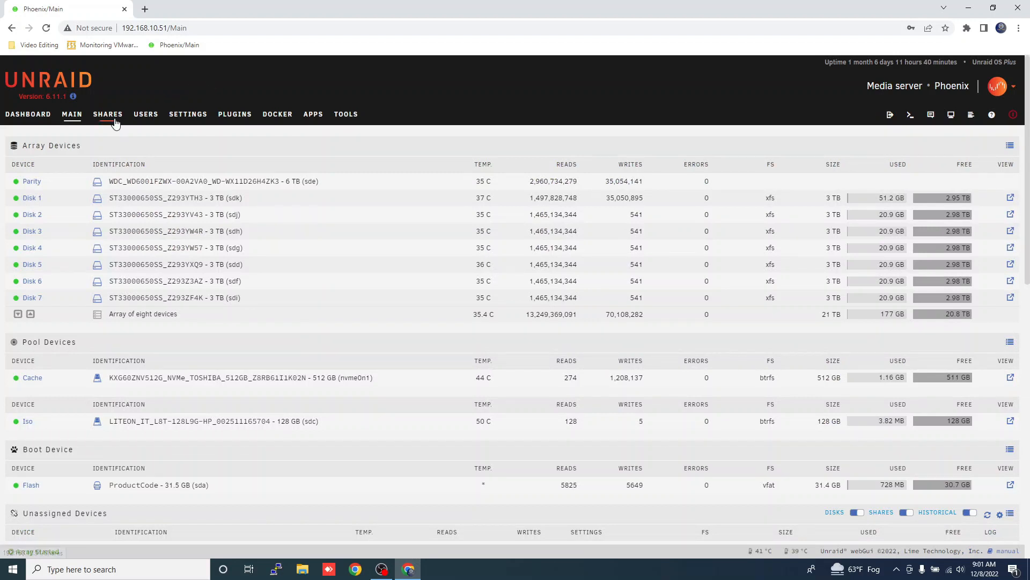
Step: Add a user share named downloads with the comment 'download for media files'
left_click(107, 114)
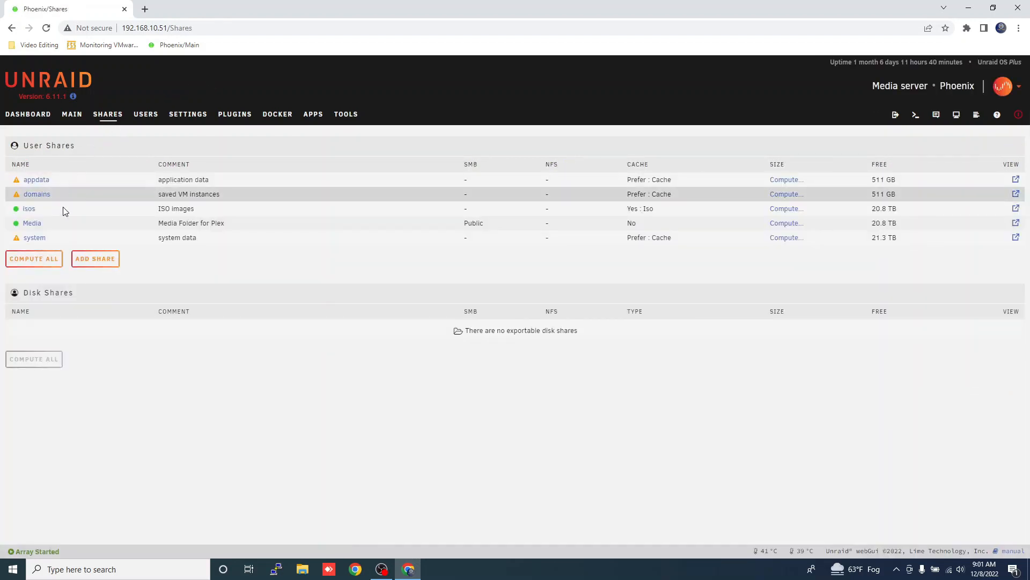
left_click(95, 258)
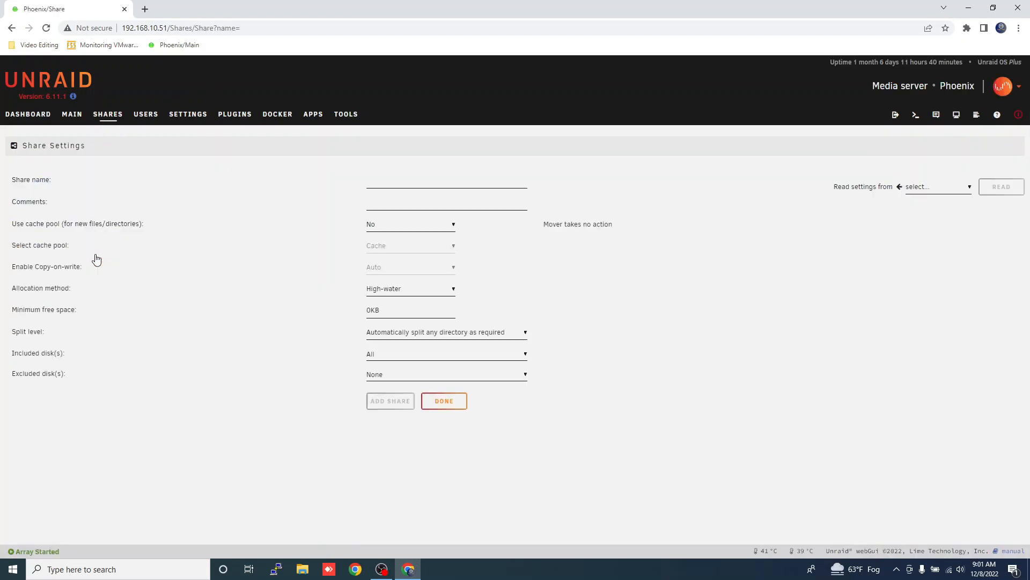
left_click(446, 181)
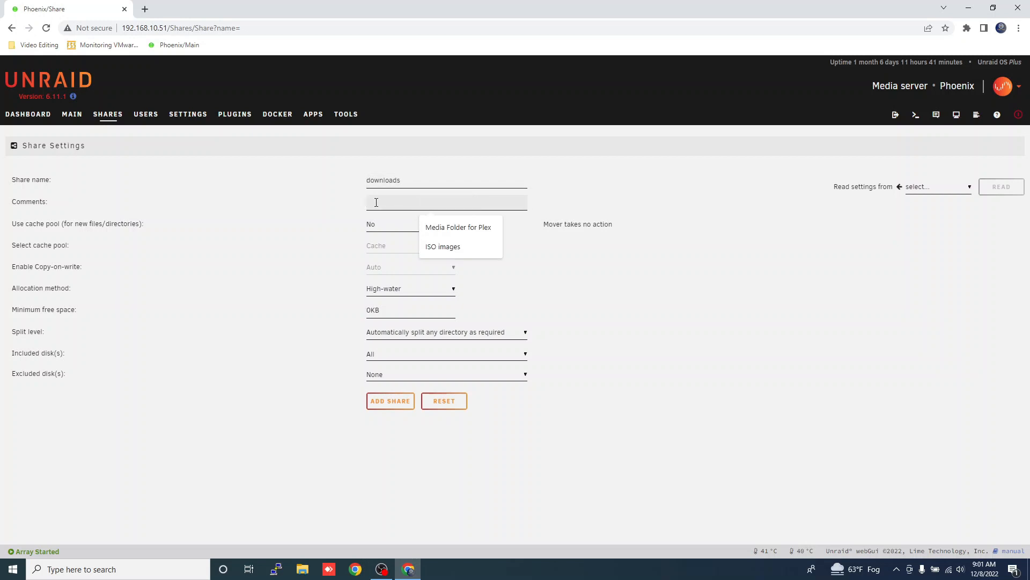
type("dd")
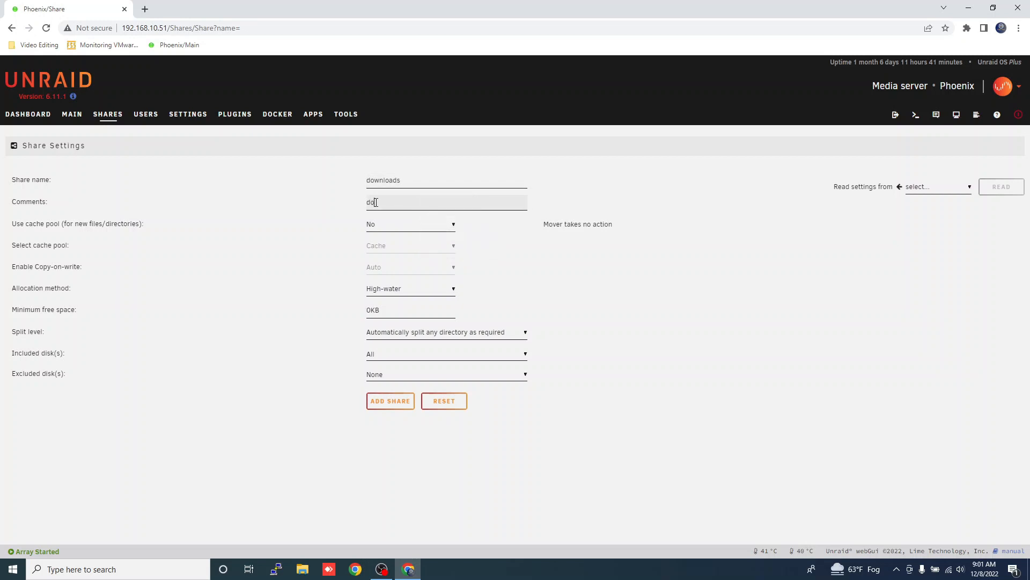
type("ownl")
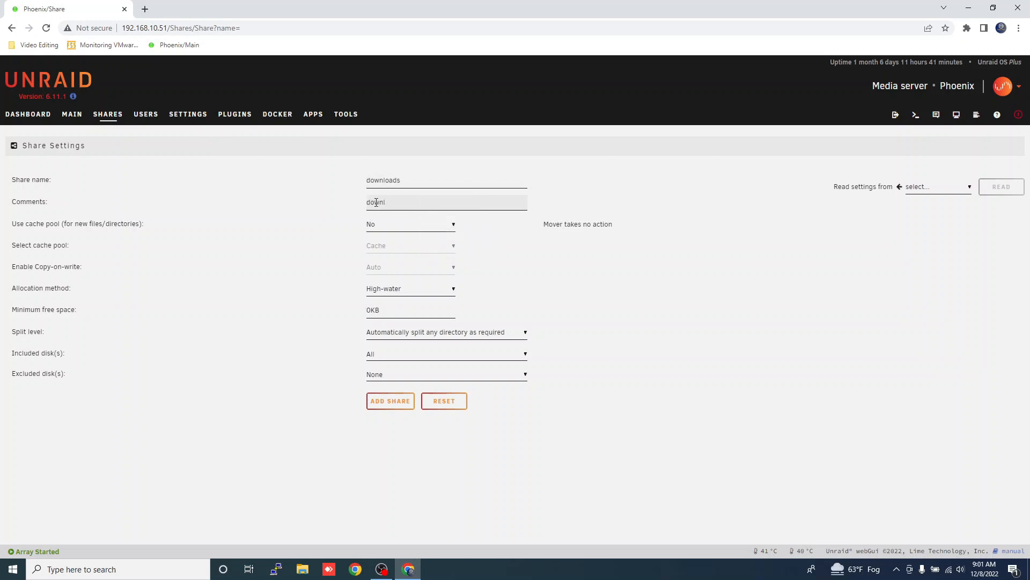
type("oad for media files")
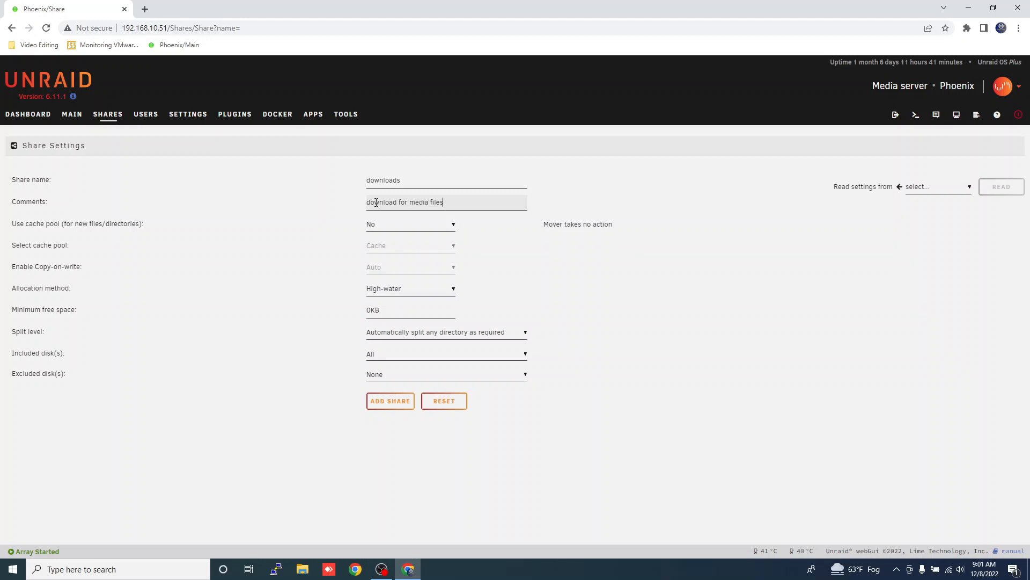
mouse_move(390, 267)
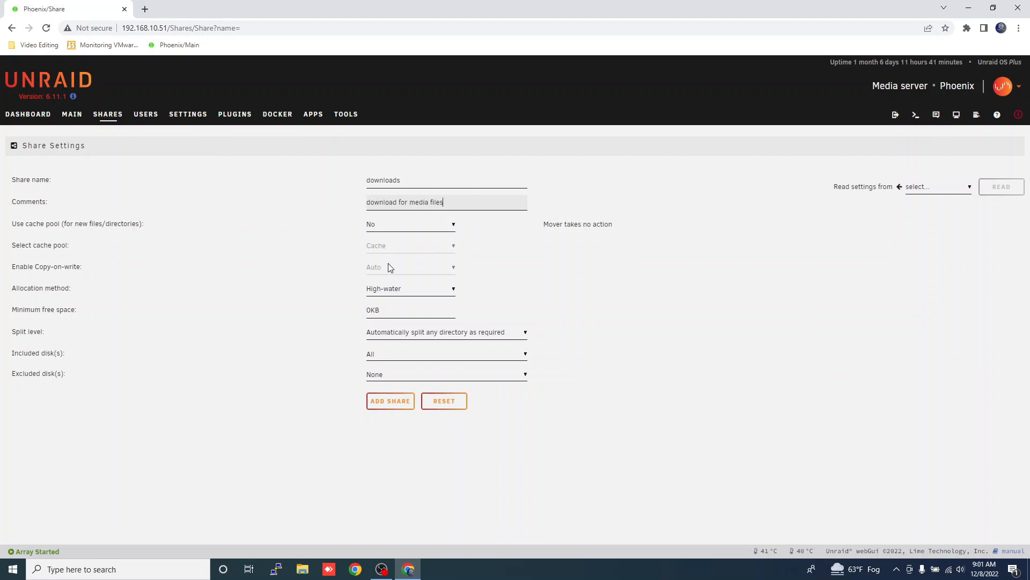
mouse_move(398, 381)
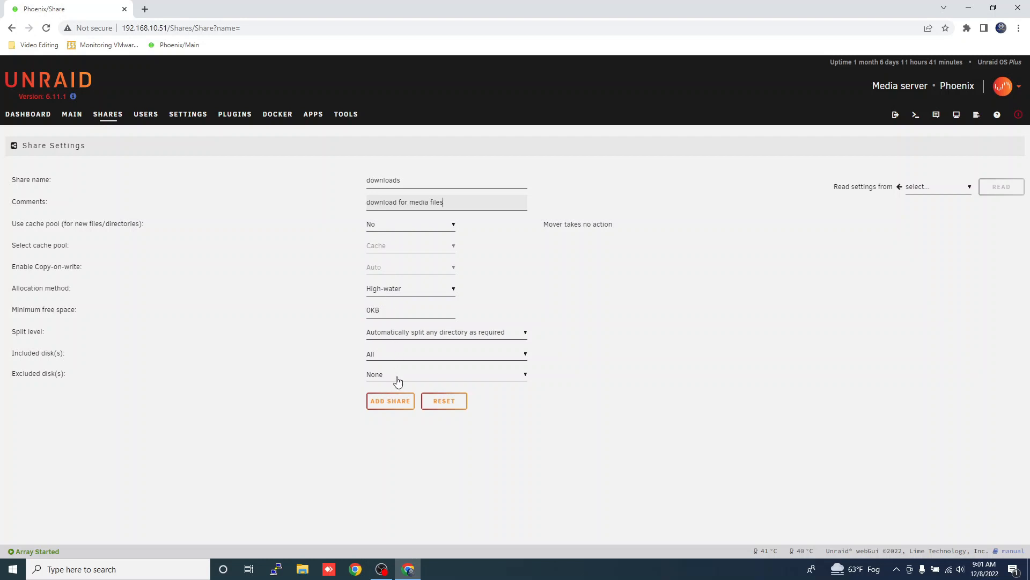
left_click(390, 401)
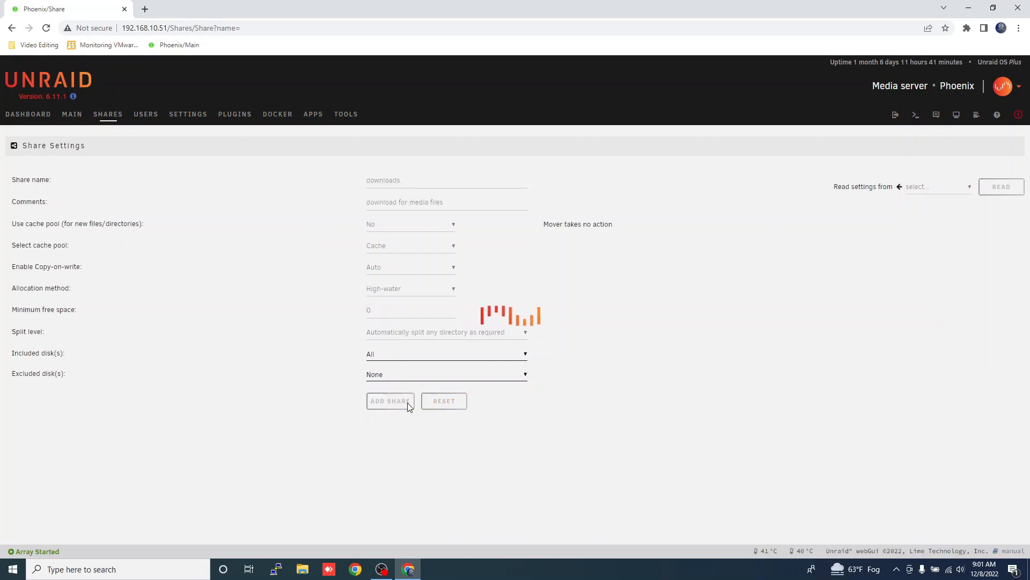
left_click(390, 401)
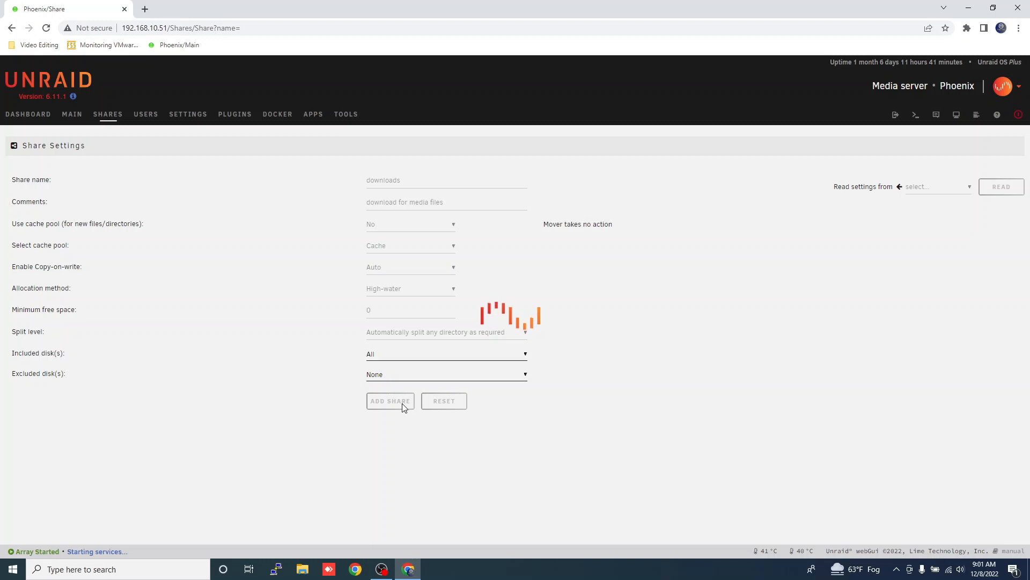
left_click(390, 401)
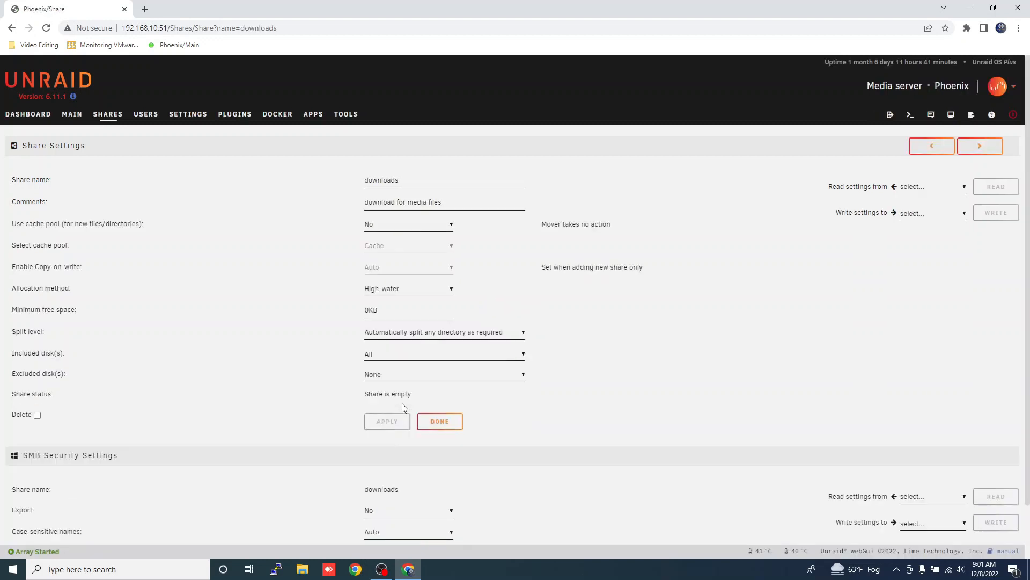
Step: Set SMB Export to Yes for the downloads share, apply it, and return to the shares list
scroll("down", 3)
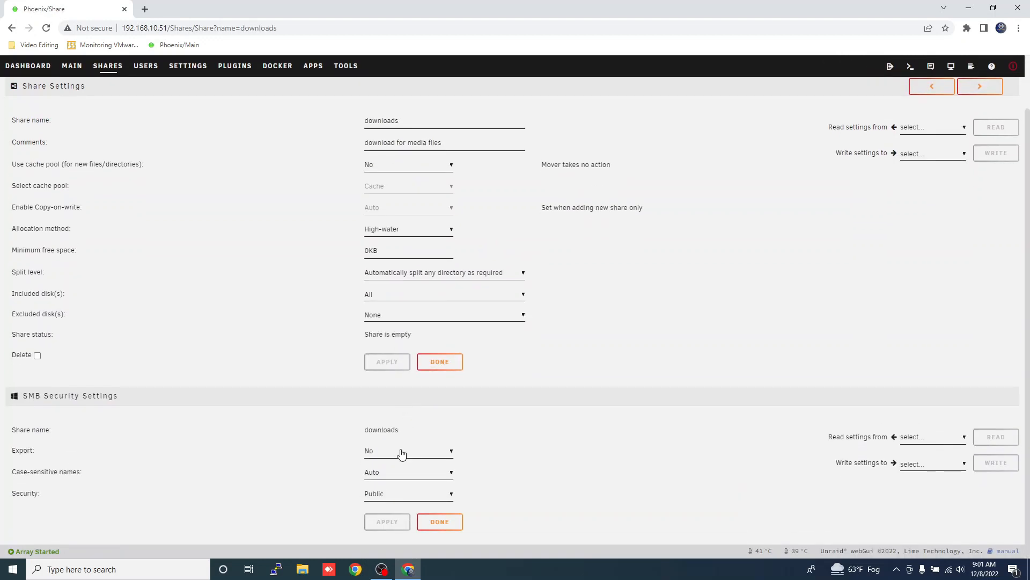
left_click(407, 450)
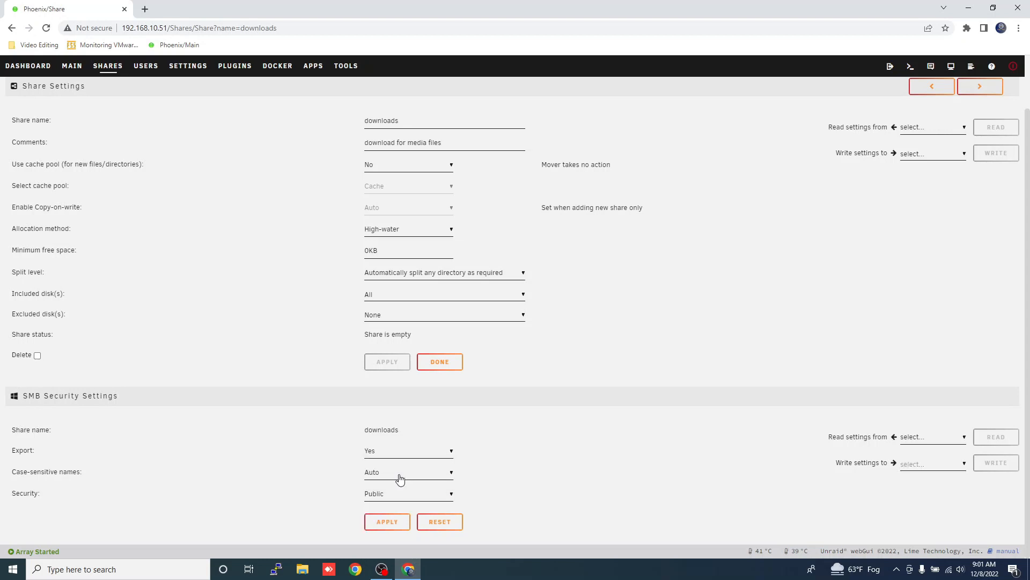
left_click(386, 521)
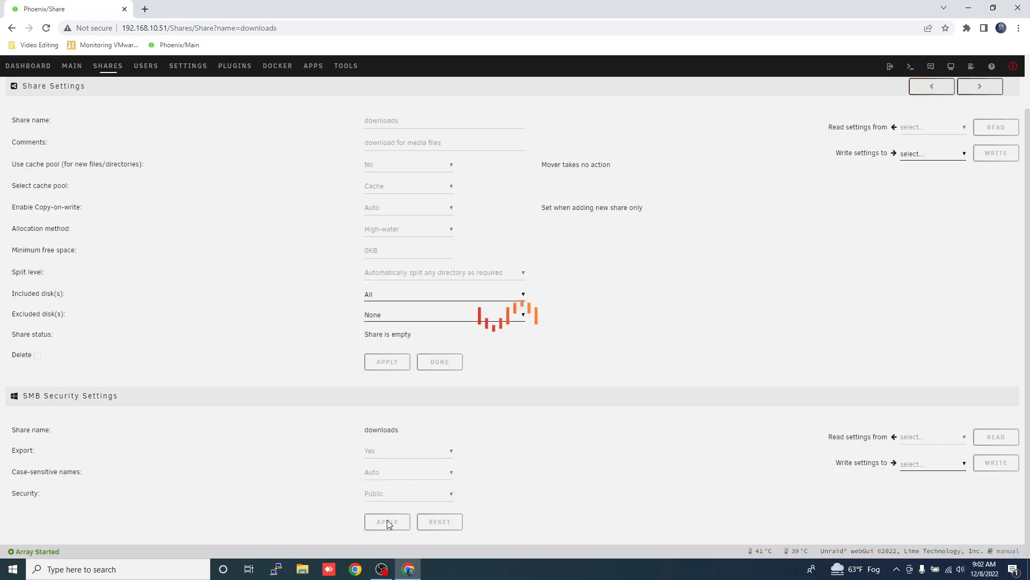
left_click(387, 521)
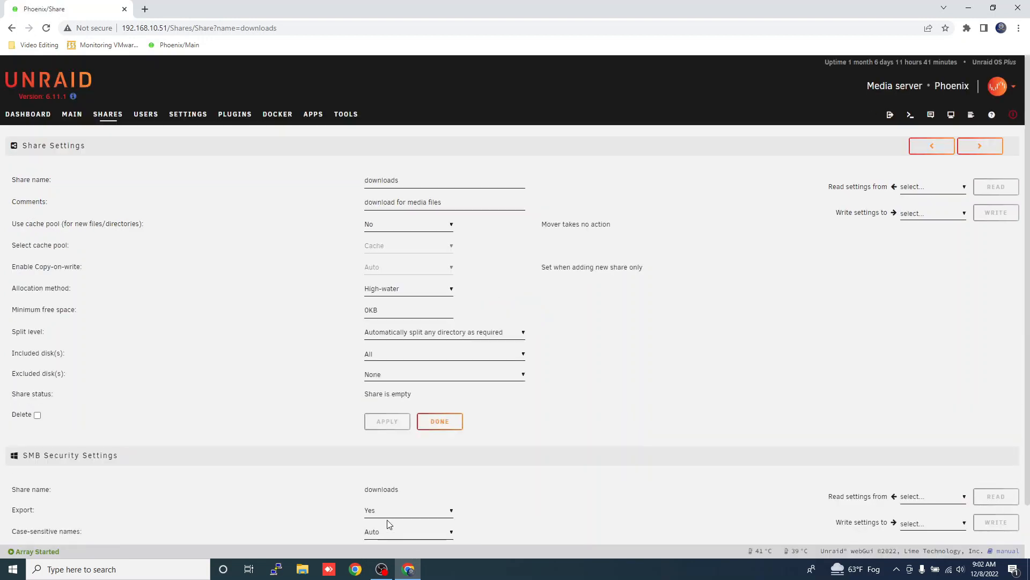
mouse_move(137, 136)
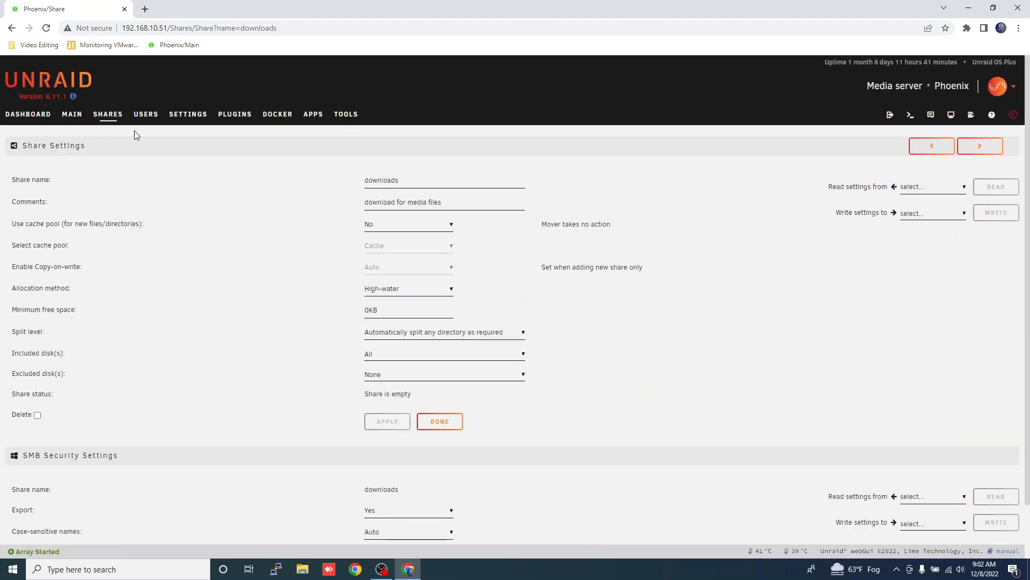
left_click(439, 421)
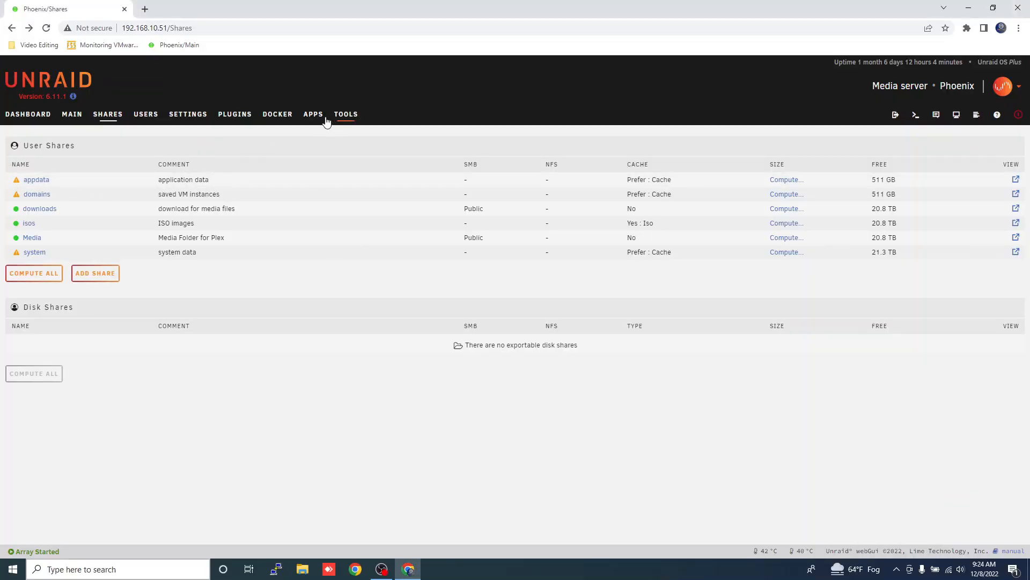
Step: Search the Apps catalog for qbittorrent and start installing binhex-qbittorrentvpn
left_click(313, 114)
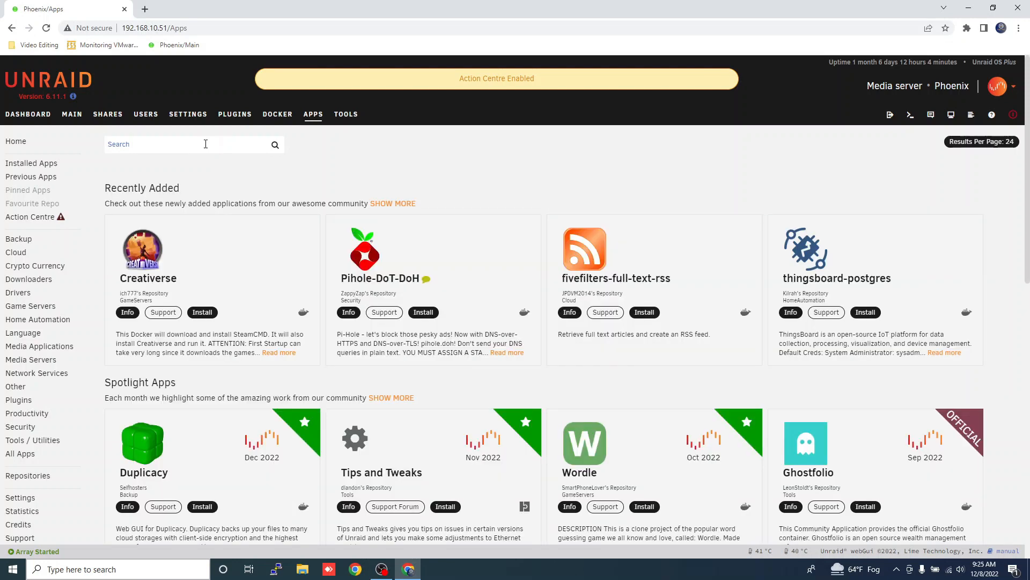
type("qbit")
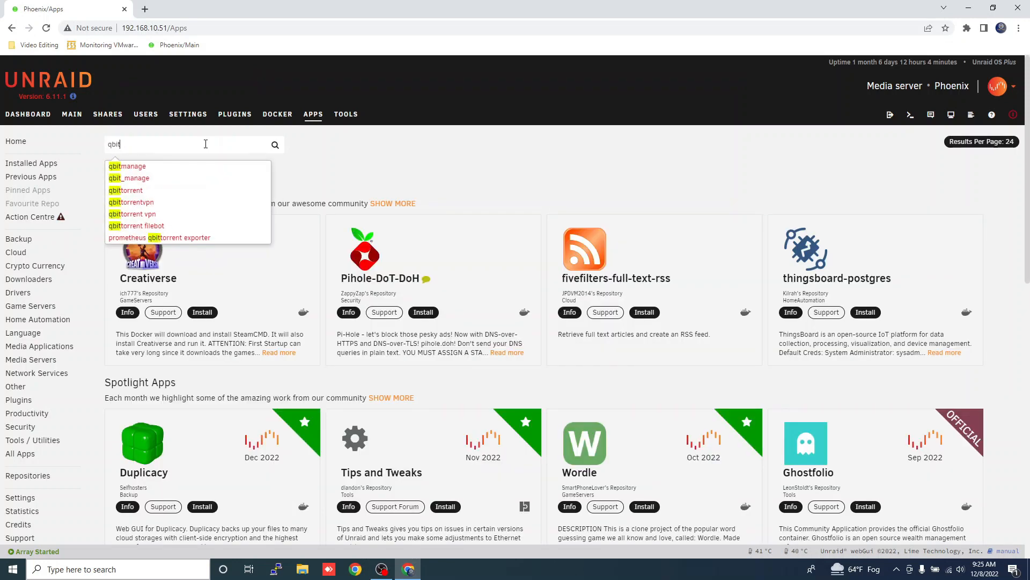
type("torrent")
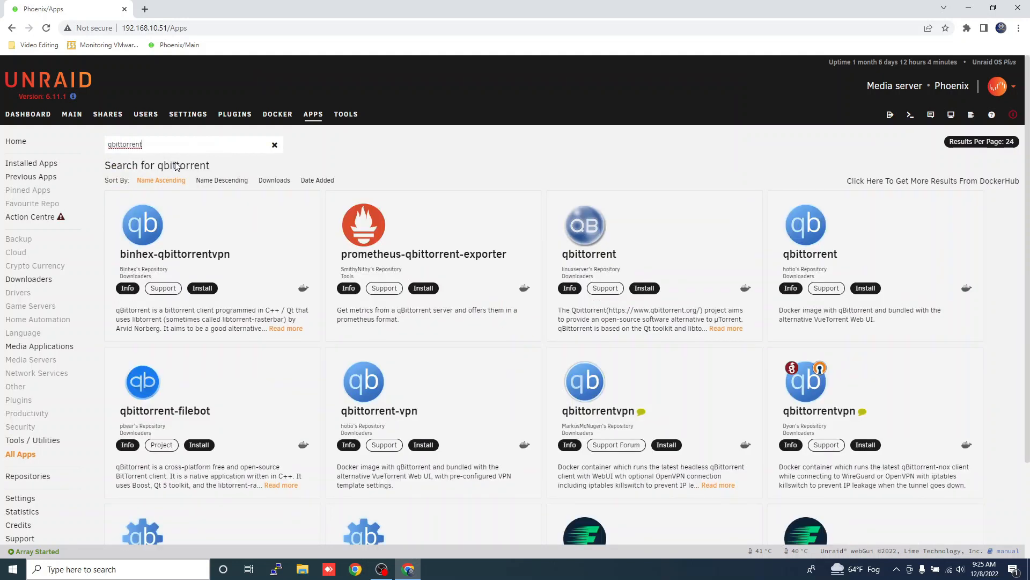
left_click(202, 288)
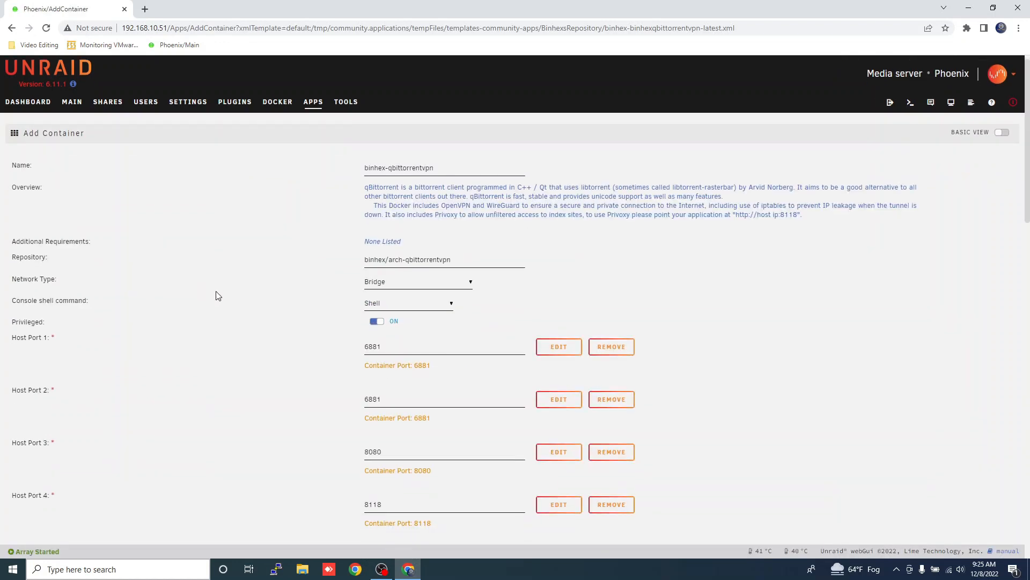
Step: Map Host Path 2 (/data) to /mnt/user/downloads/
scroll("down", 3)
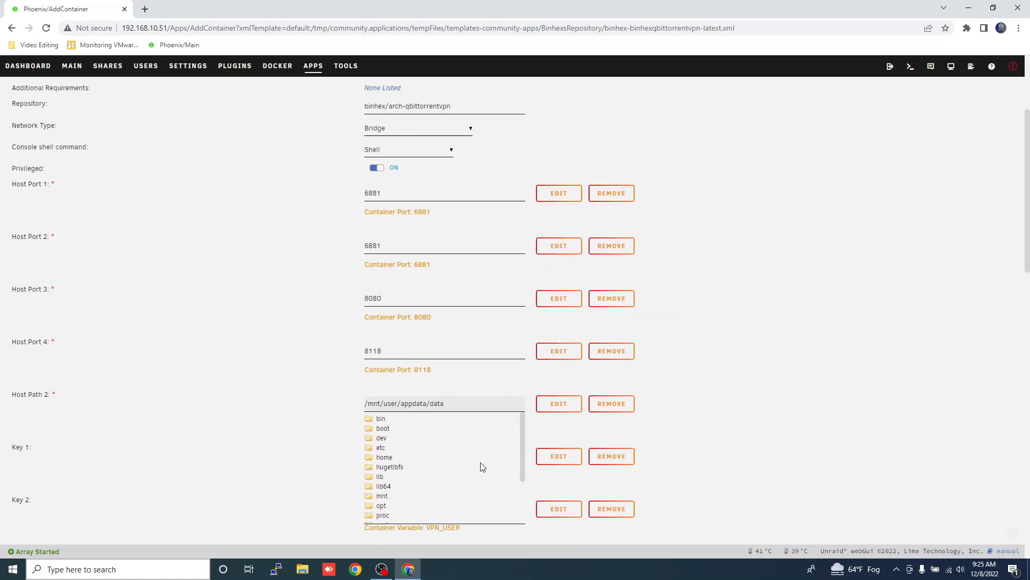
scroll("down", 3)
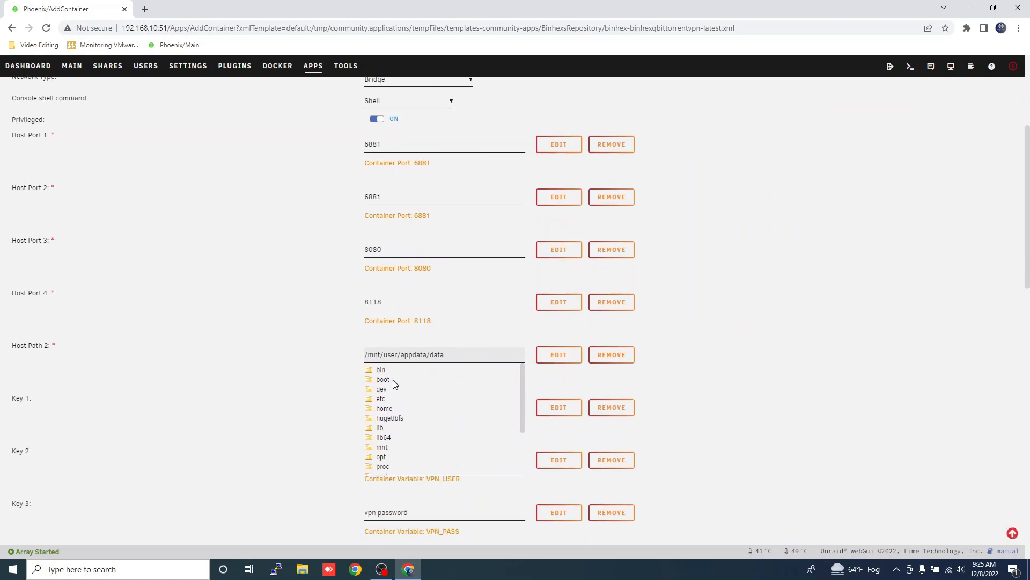
mouse_move(383, 447)
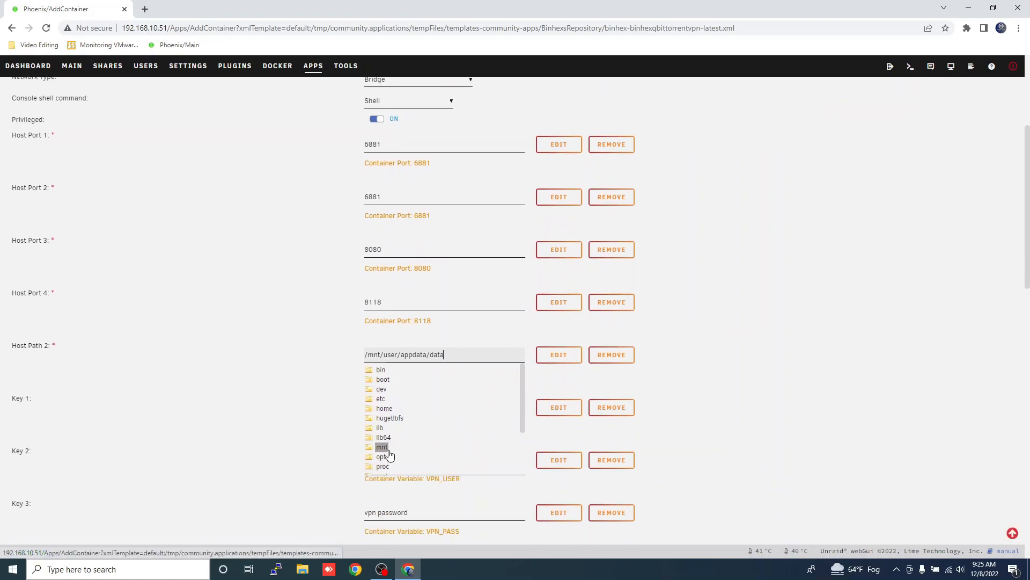
left_click(382, 447)
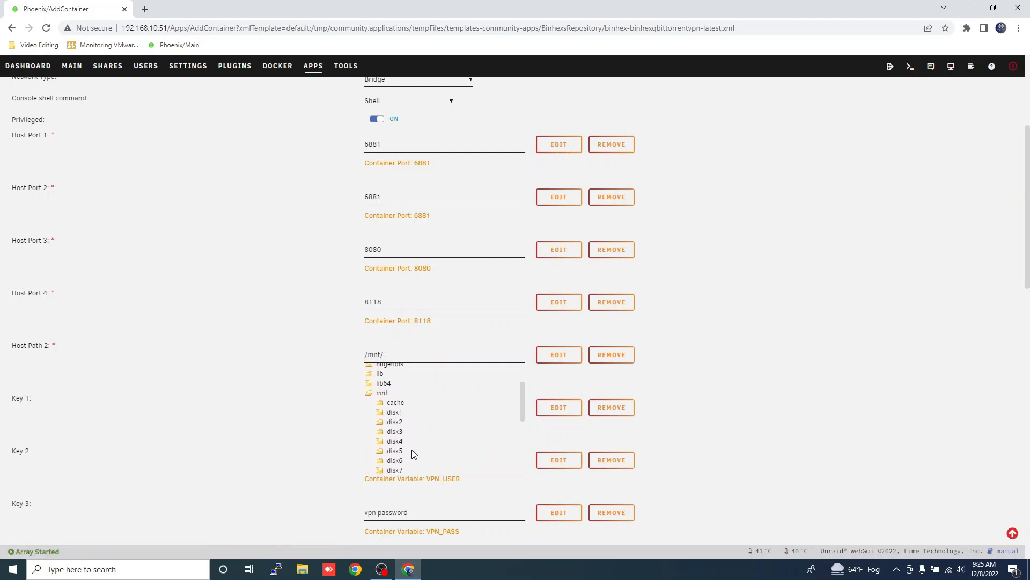
left_click(393, 412)
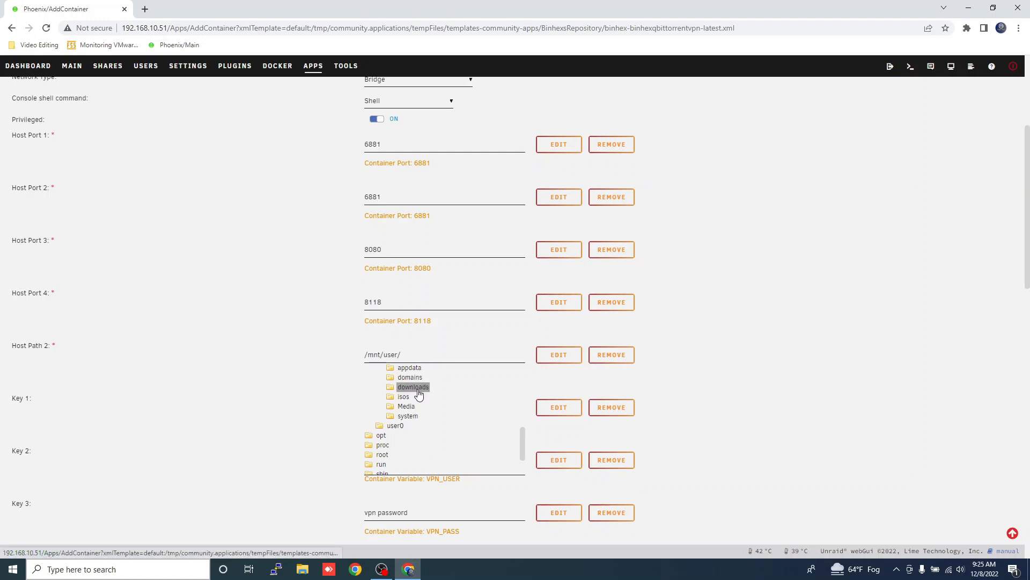
left_click(413, 387)
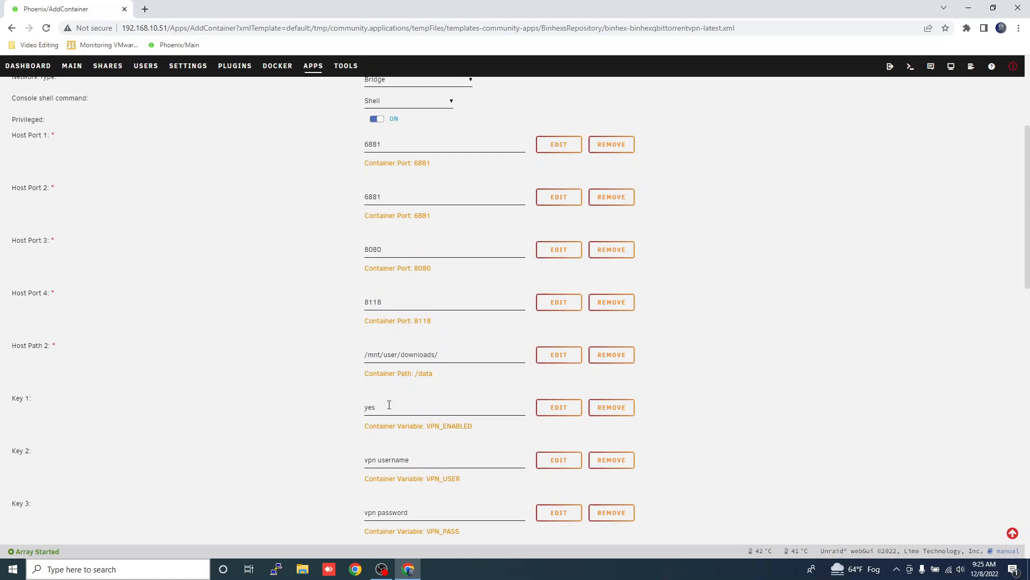
Step: Set the VPN_ENABLED variable to no
double_click(370, 407)
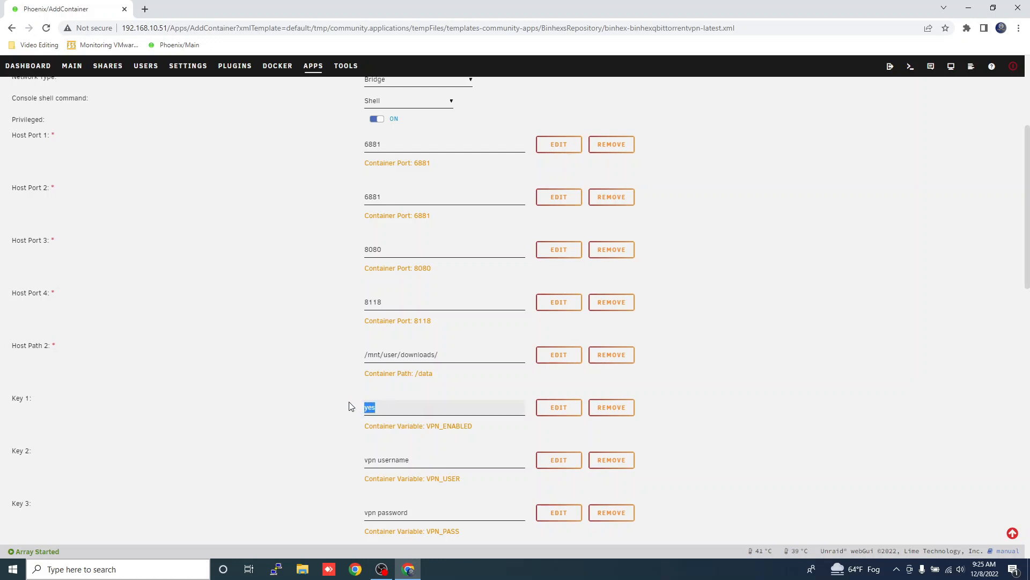
type("no")
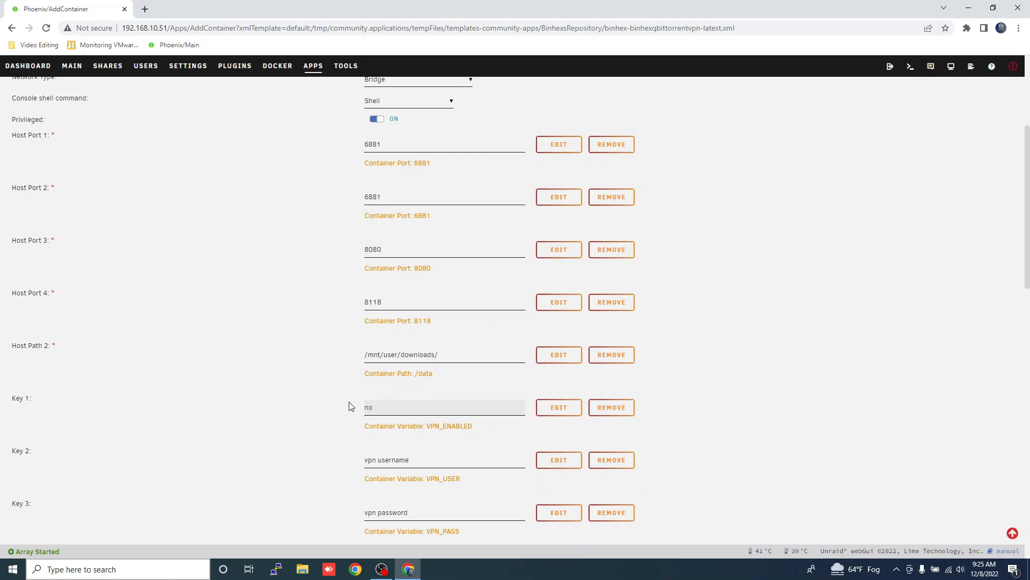
Step: Apply the template to create the binhex-qbittorrentvpn container and finish the install log
scroll("down", 3)
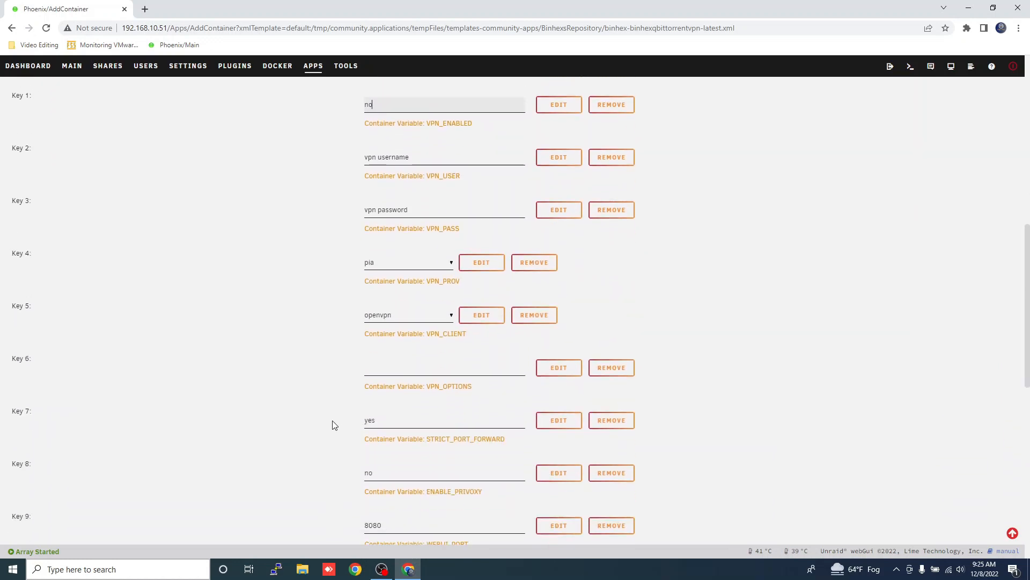
scroll("down", 3)
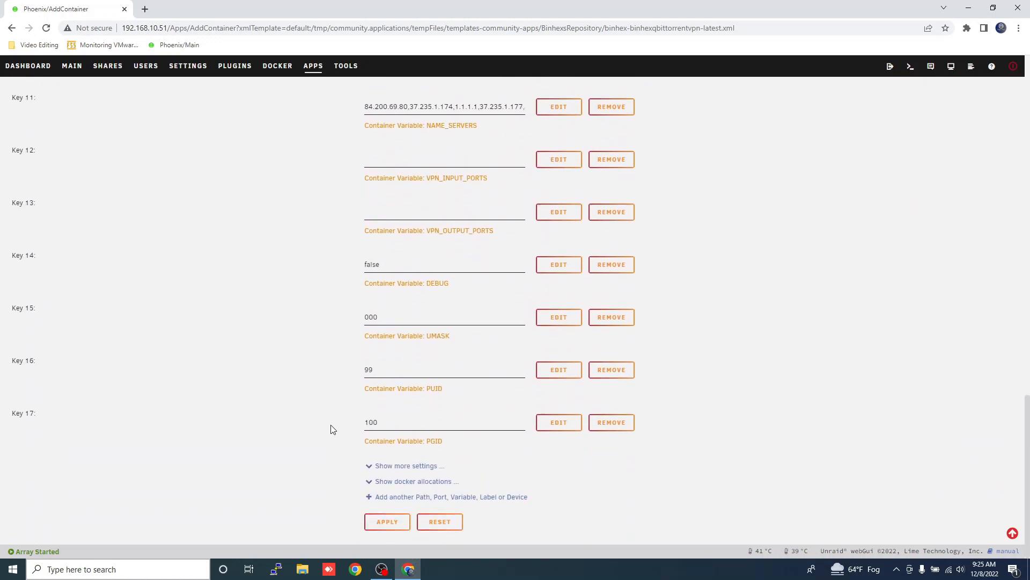
left_click(387, 521)
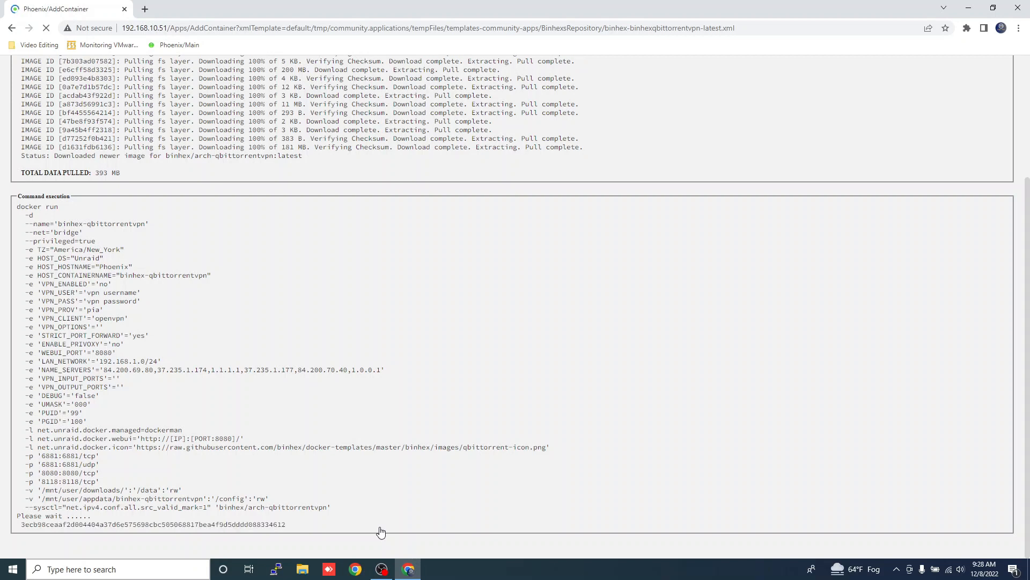
mouse_move(406, 495)
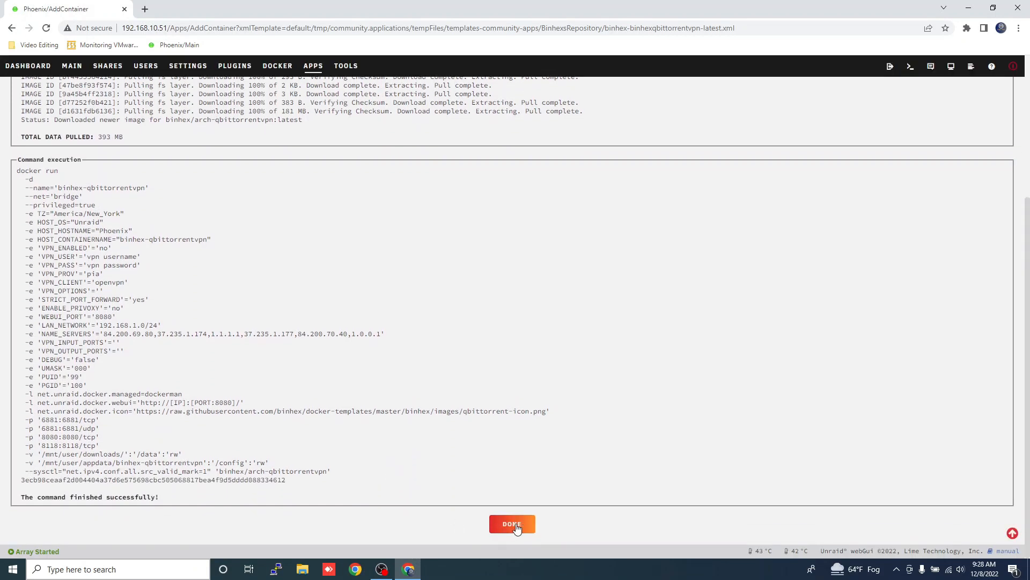
left_click(512, 524)
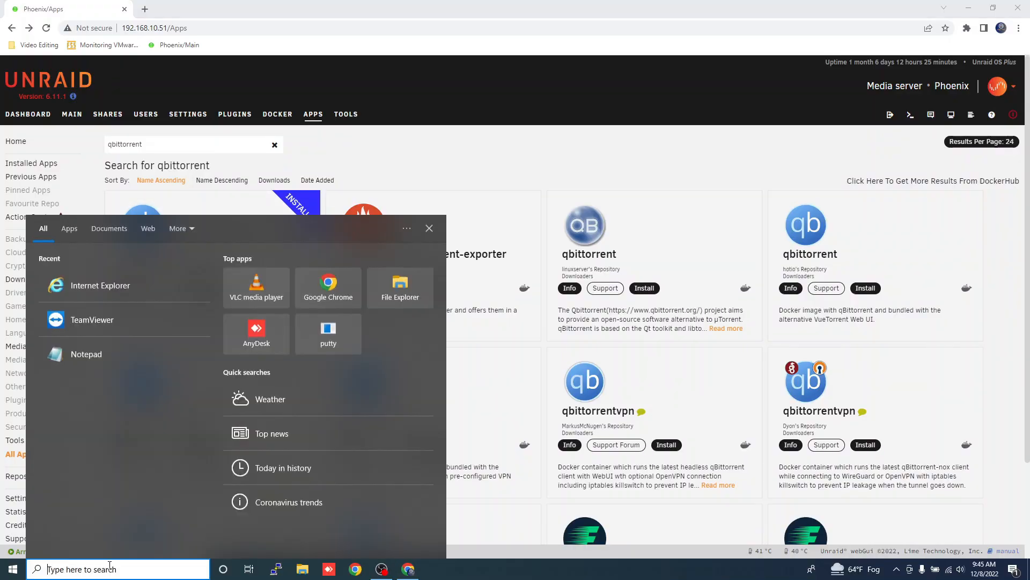
Step: Open the \\192.168.10.51\downloads network share from Windows Search
type("W")
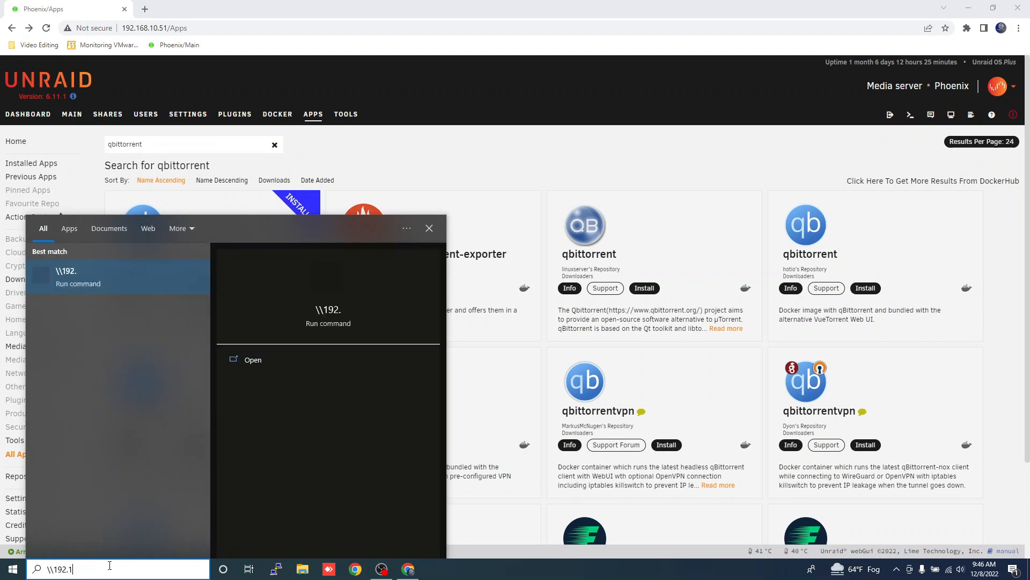
type("68.1")
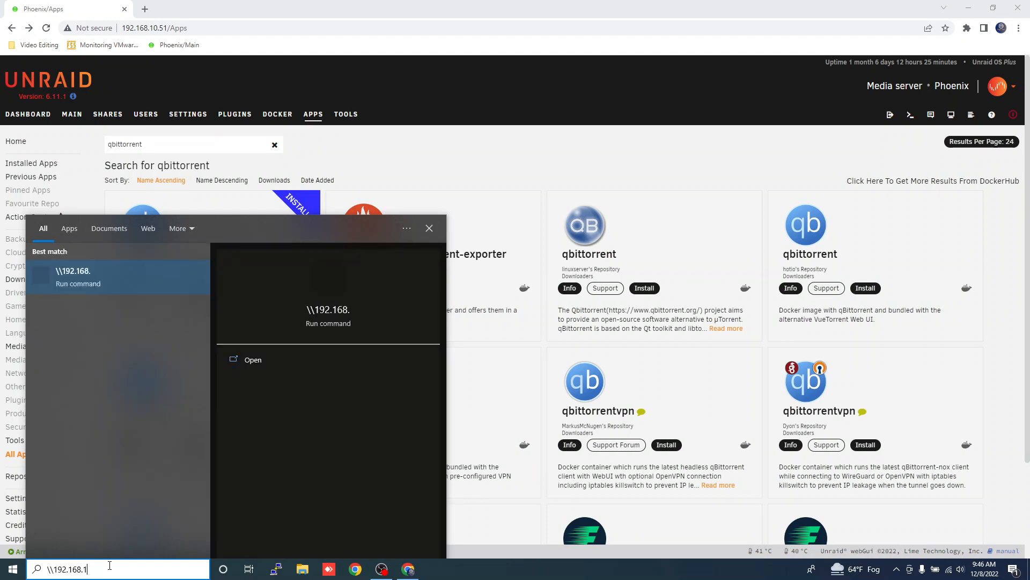
type("0.51")
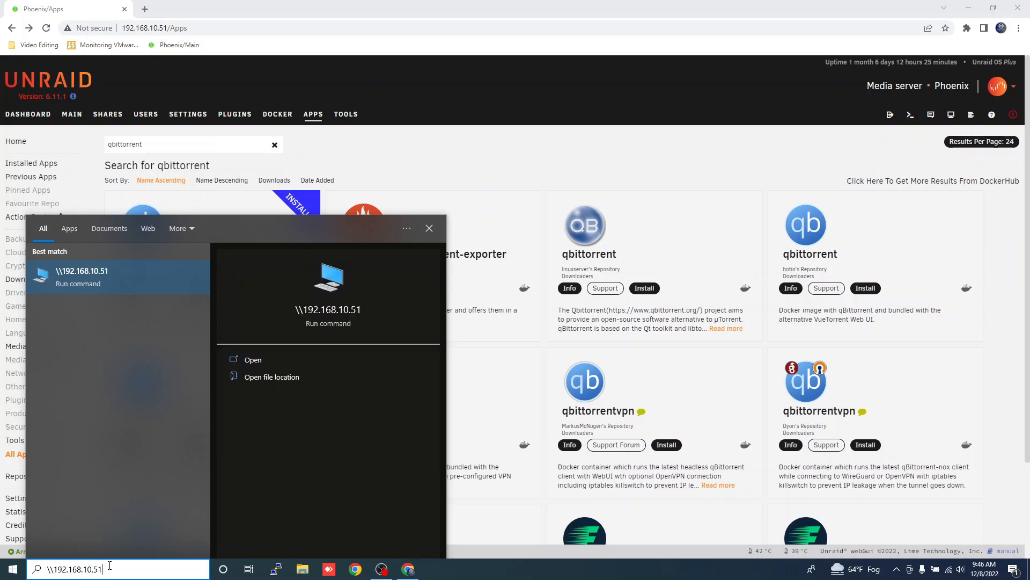
type("\\")
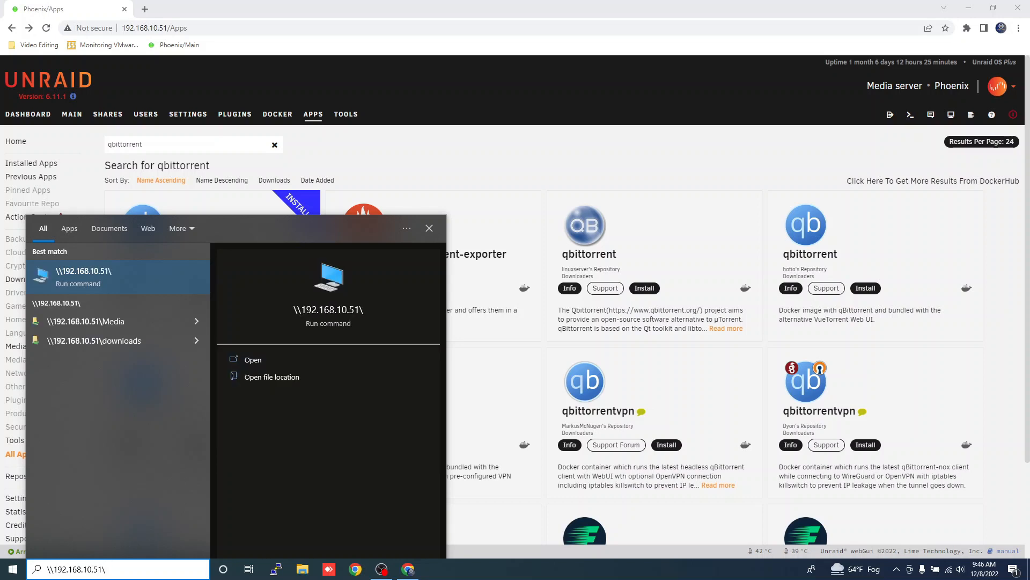
left_click(429, 228)
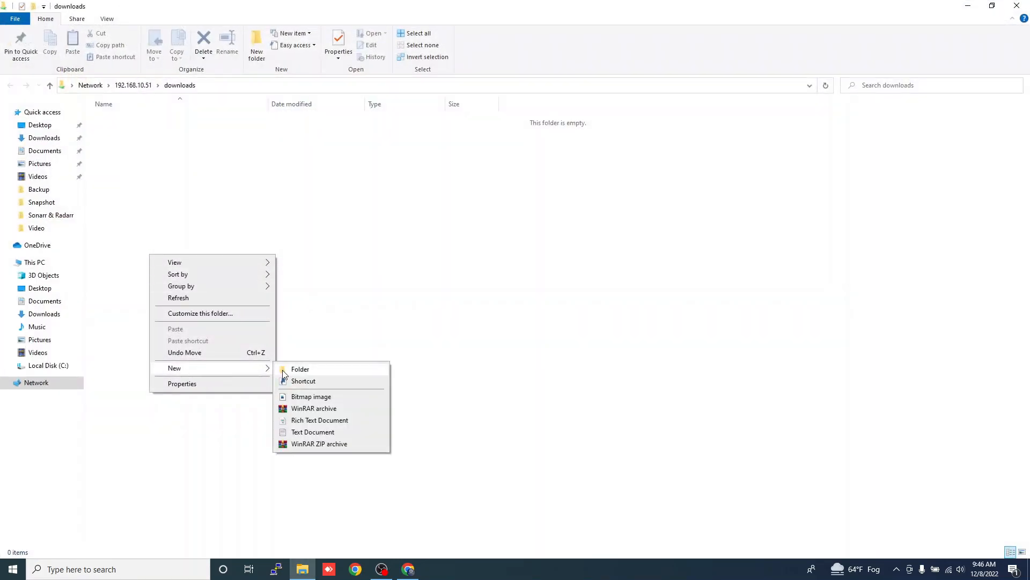
Step: Create folders named complete and incomplete inside the downloads share
left_click(300, 369)
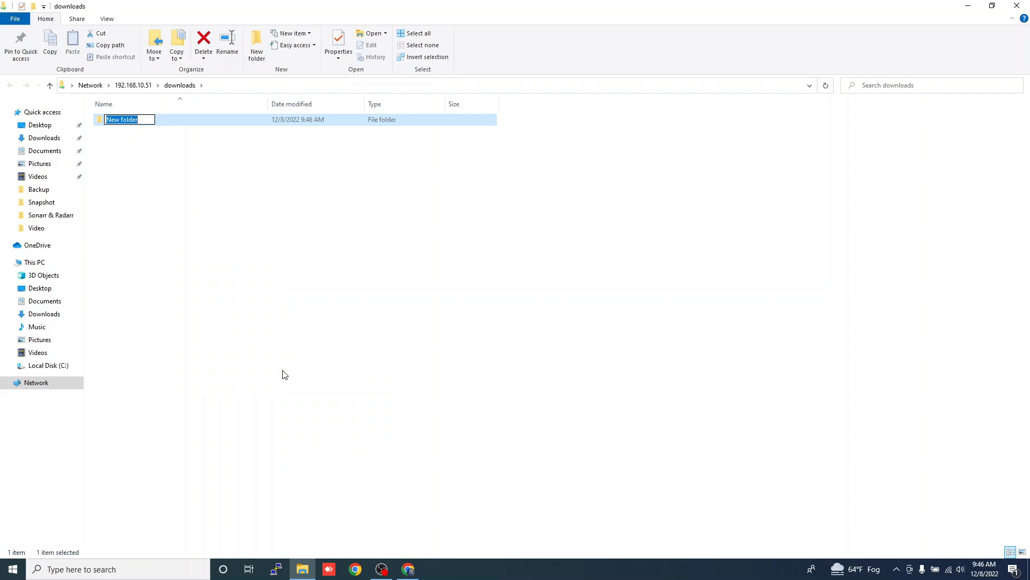
type("complete")
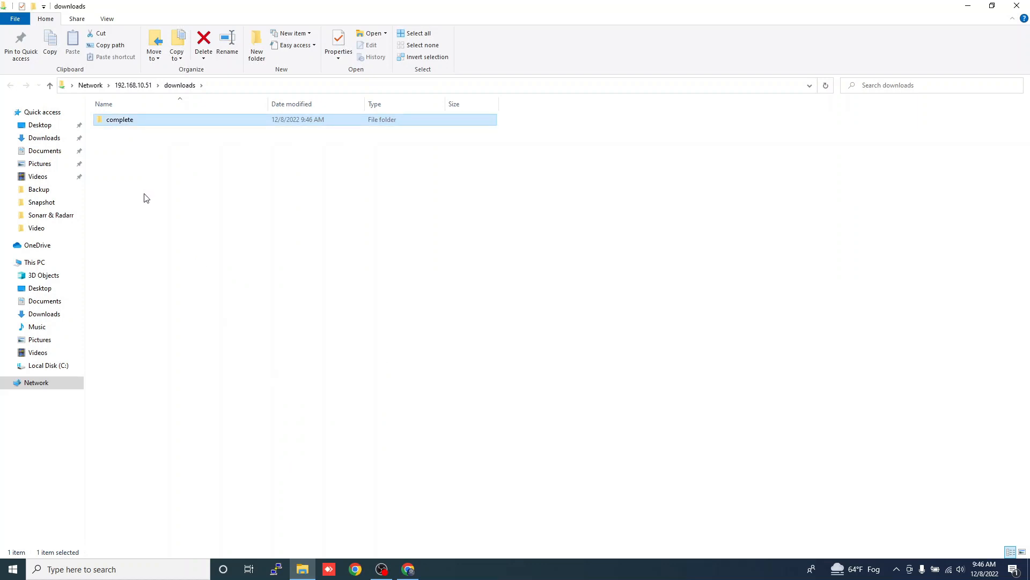
right_click(146, 198)
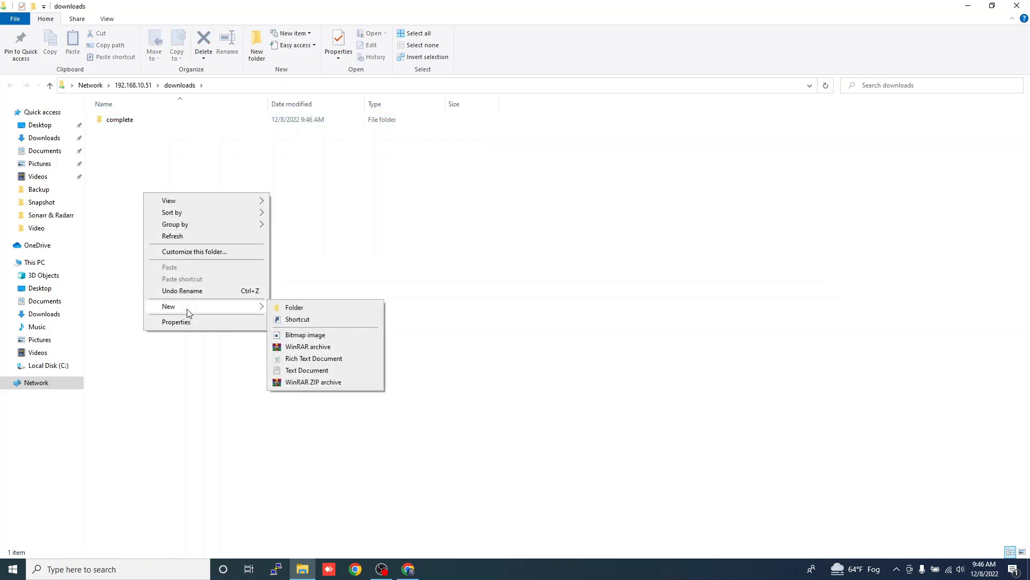
left_click(295, 307)
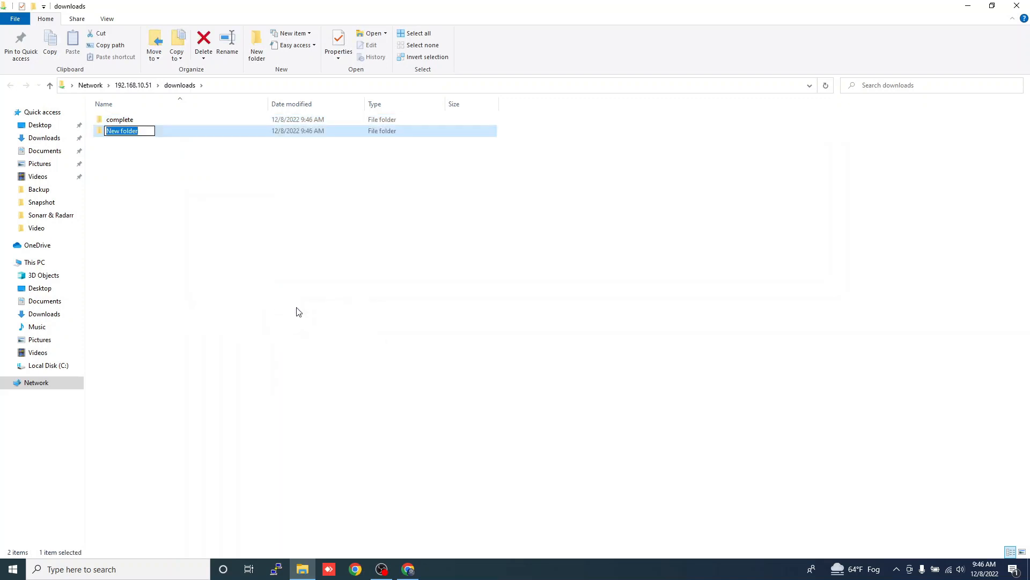
type("incomp")
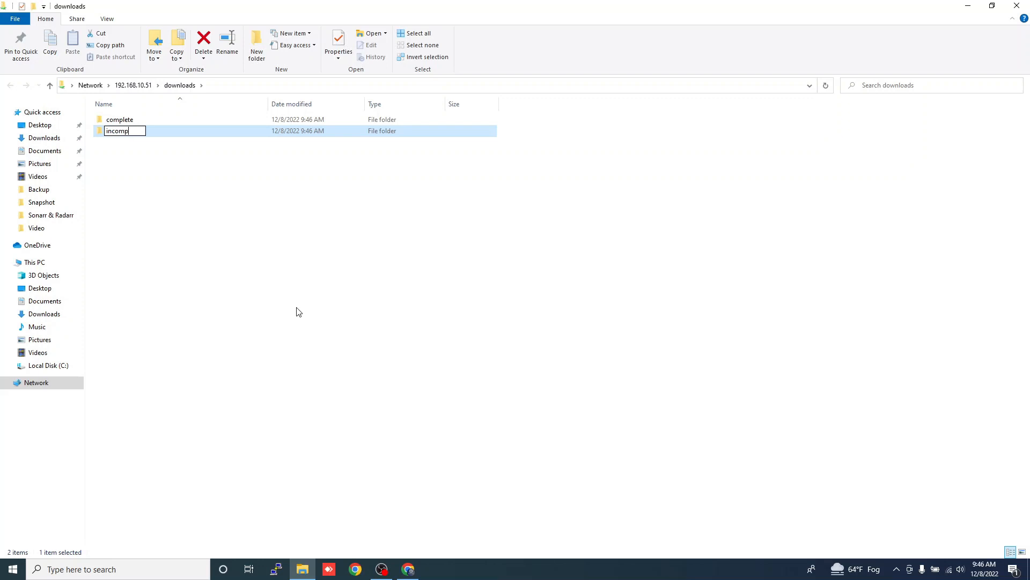
type("lete")
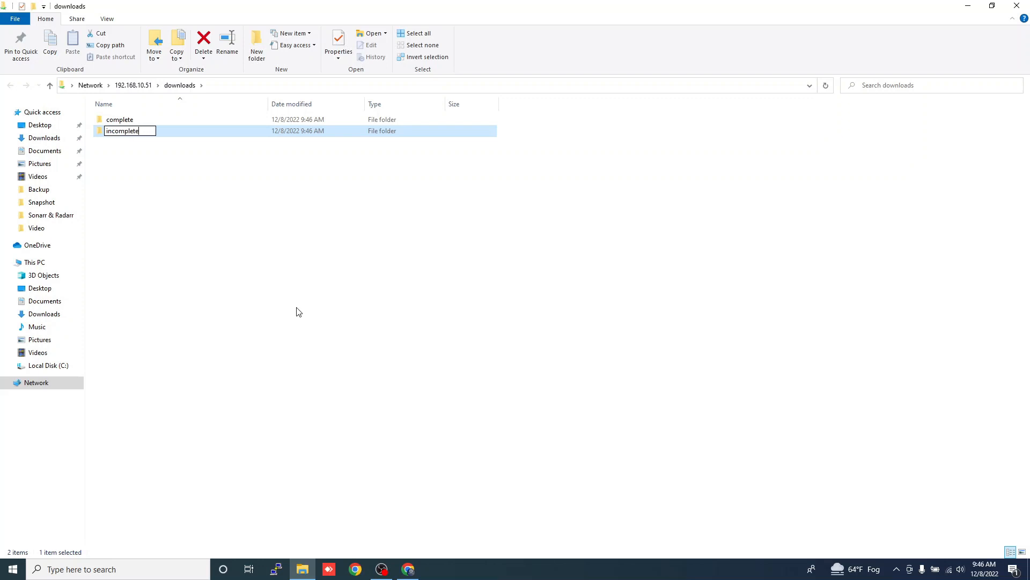
key("Return")
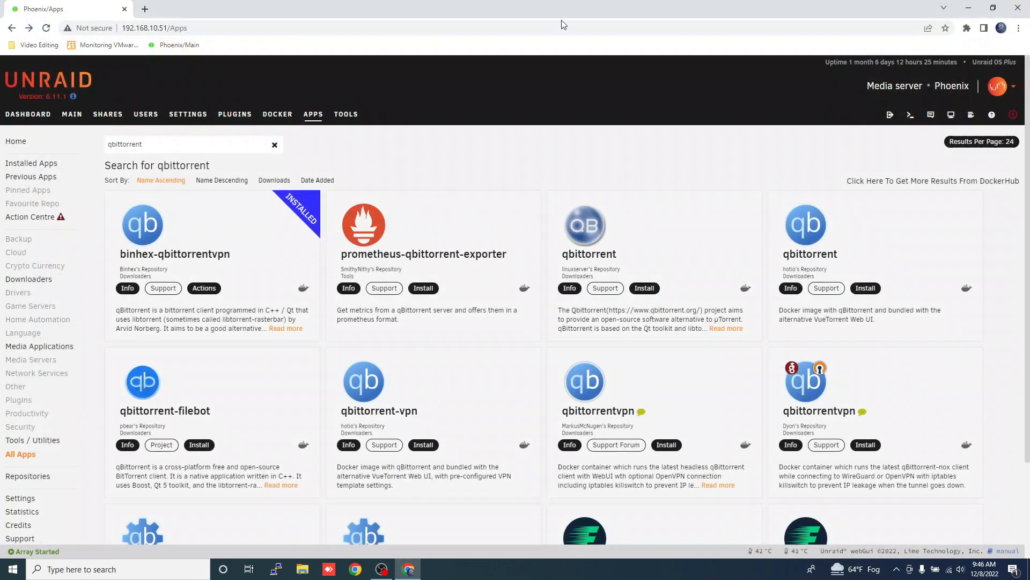
Step: From the Docker page, open the binhex-qbittorrentvpn container's web interface
left_click(278, 114)
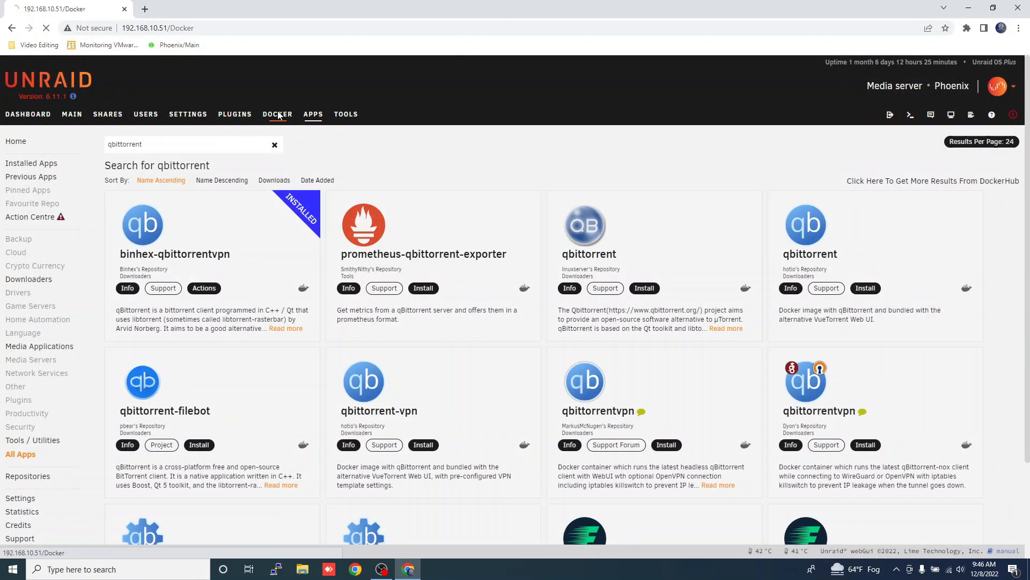
left_click(277, 114)
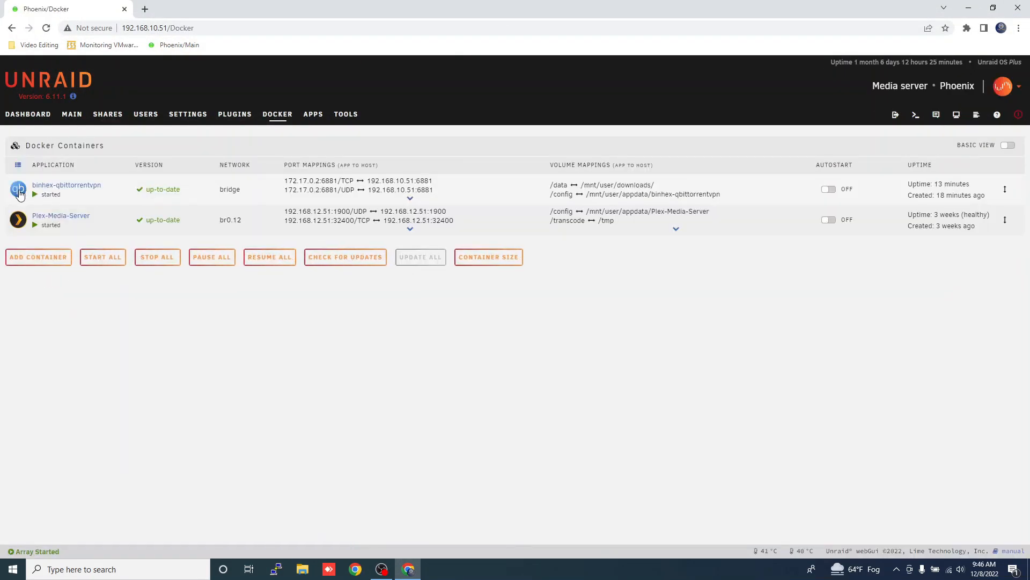
left_click(18, 189)
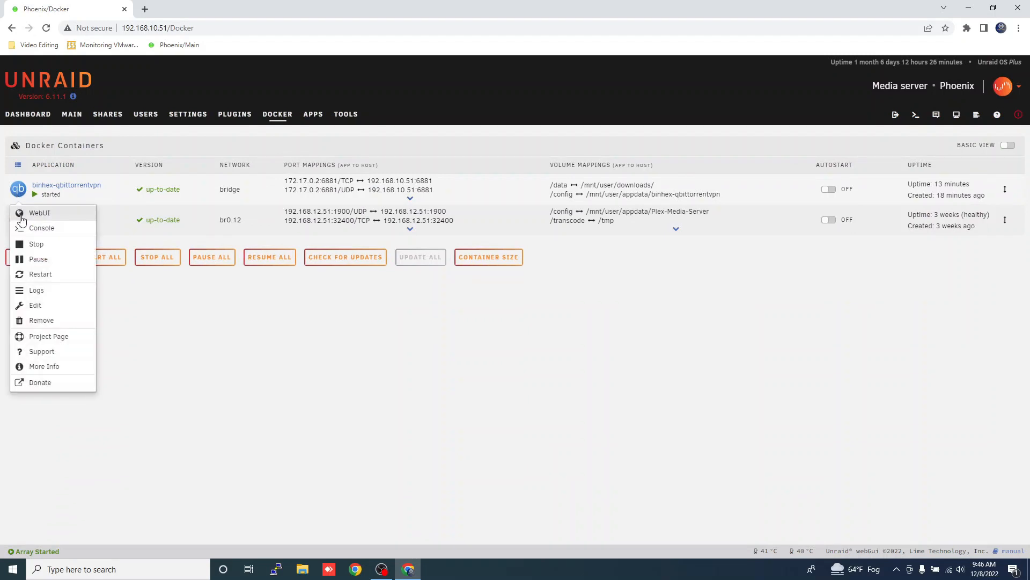
left_click(38, 212)
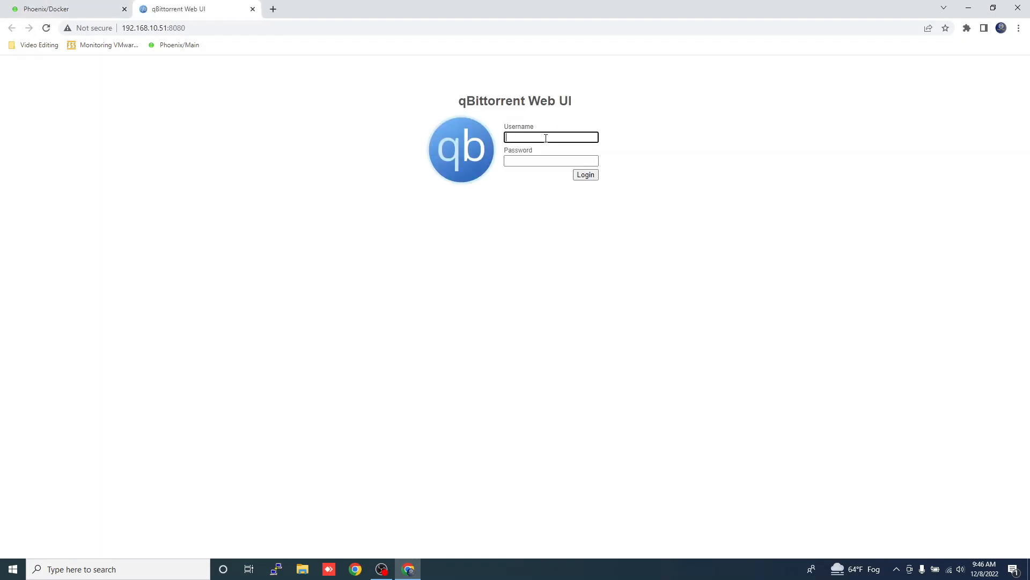
Step: Log in to the qBittorrent Web UI as admin and reach the empty transfer list
type("admin")
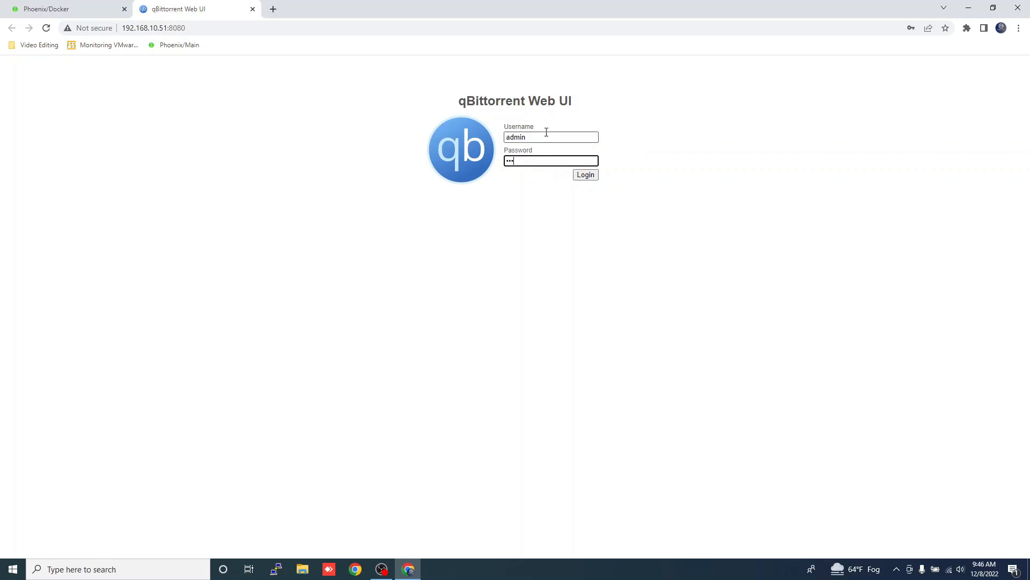
left_click(584, 175)
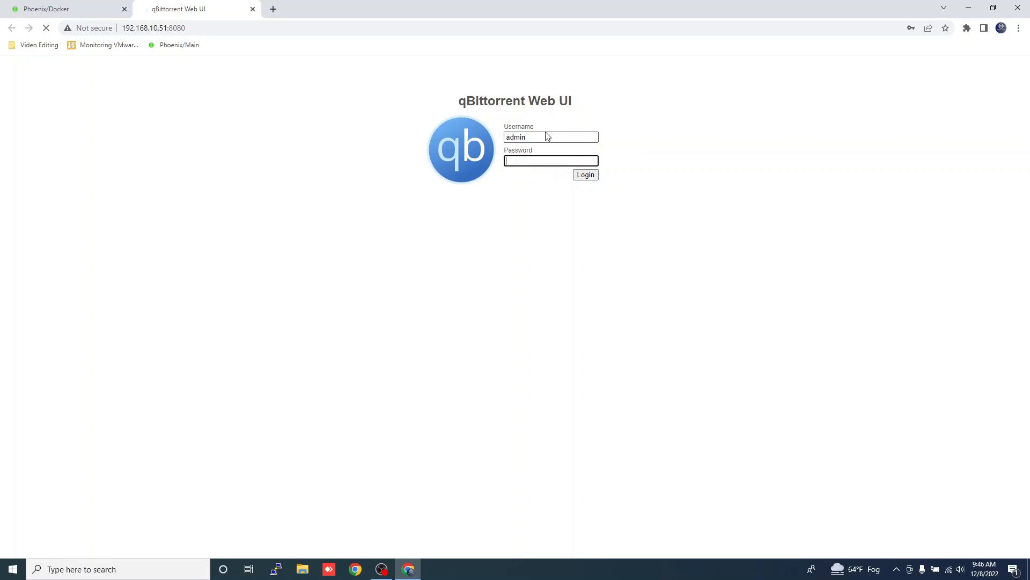
left_click(585, 174)
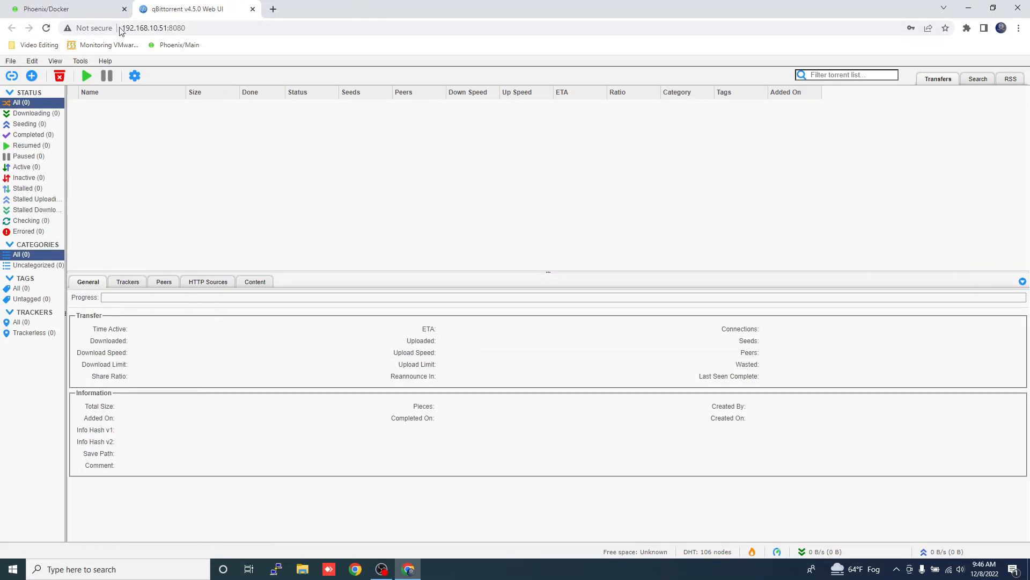
Step: In qBittorrent Options, enable deleting .torrent files afterwards
left_click(92, 72)
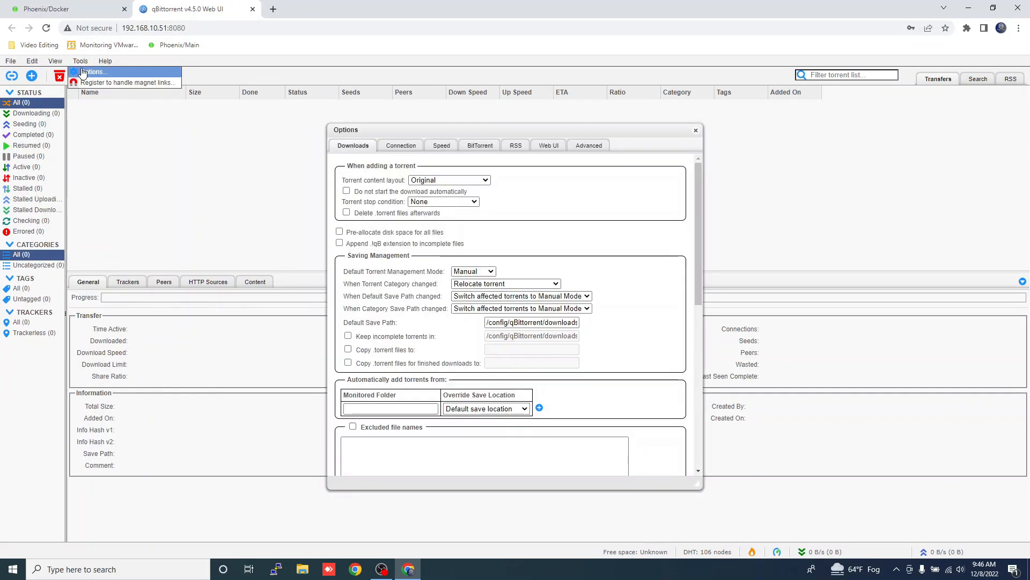
left_click(349, 216)
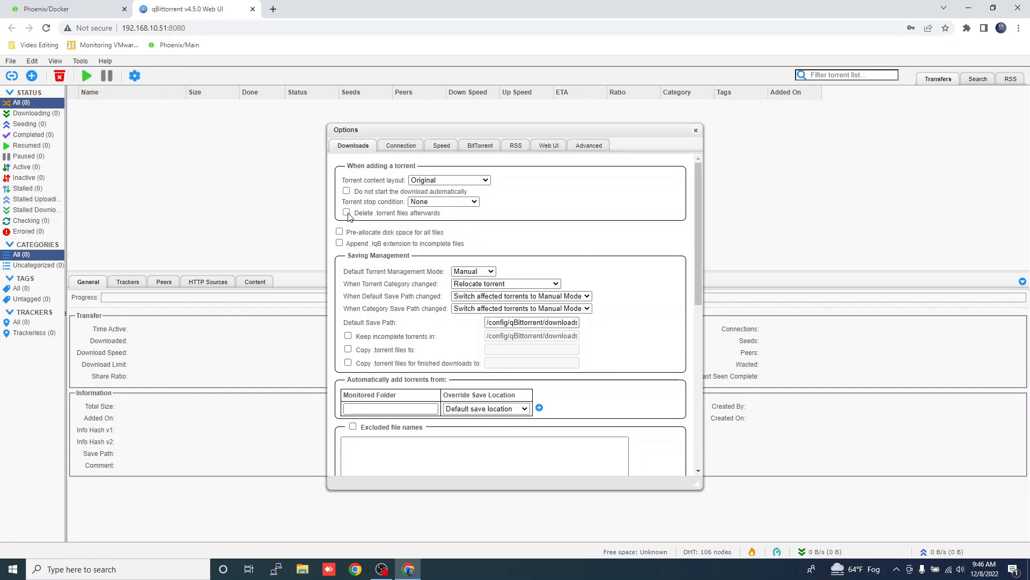
left_click(346, 213)
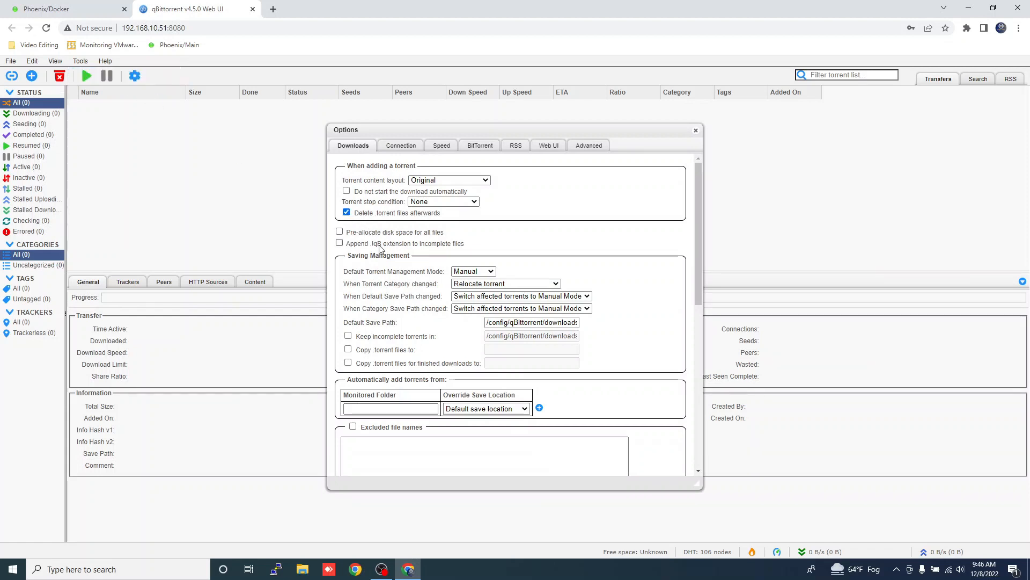
Step: Set the Default Save Path to /data/complete
left_click(531, 322)
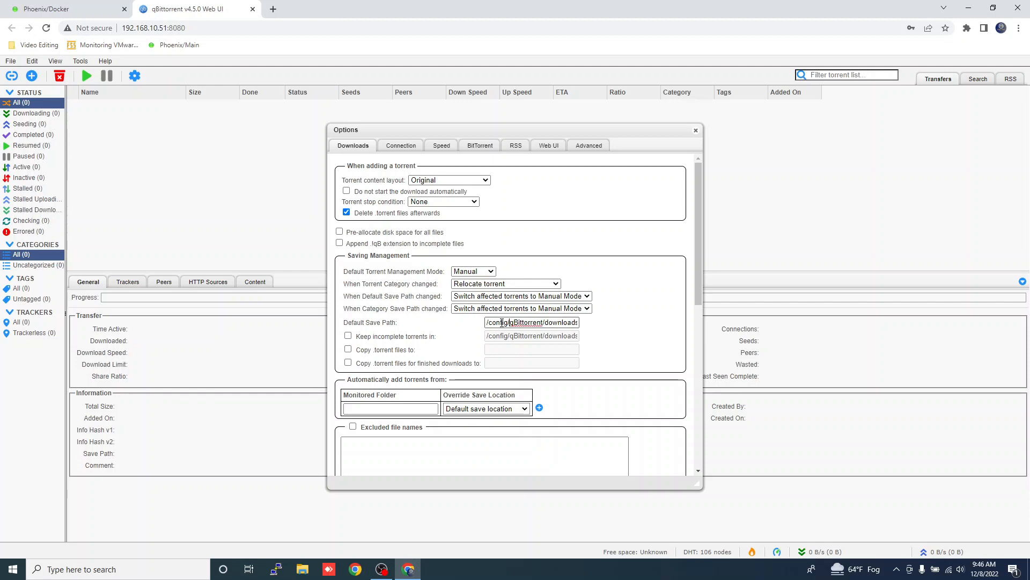
triple_click(531, 322)
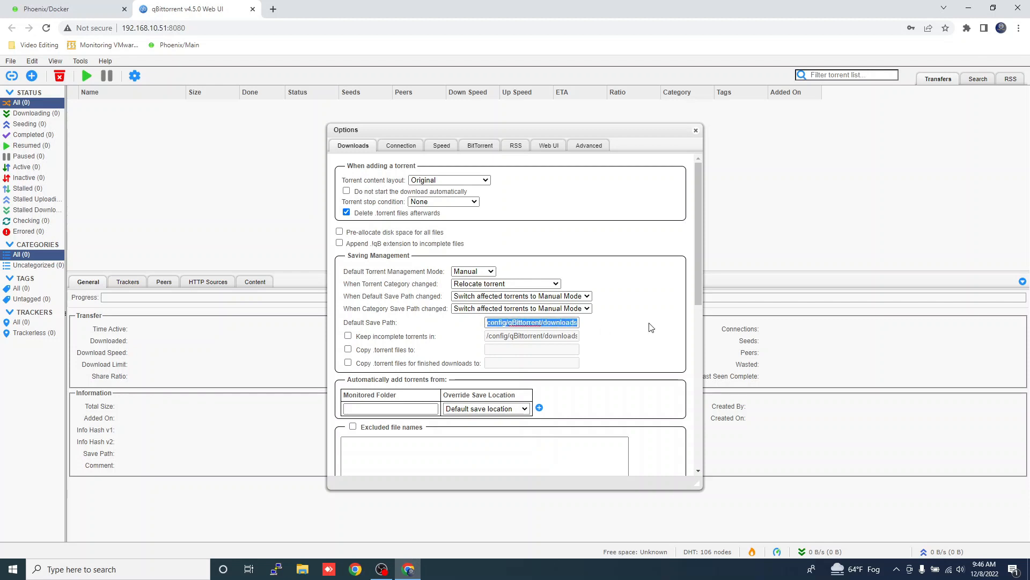
type("/da")
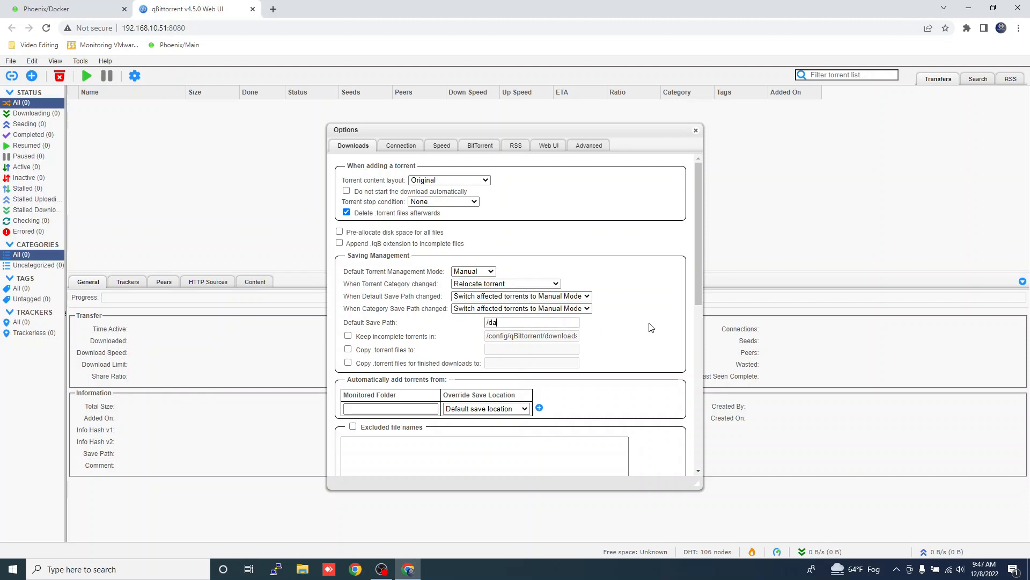
type("ta/")
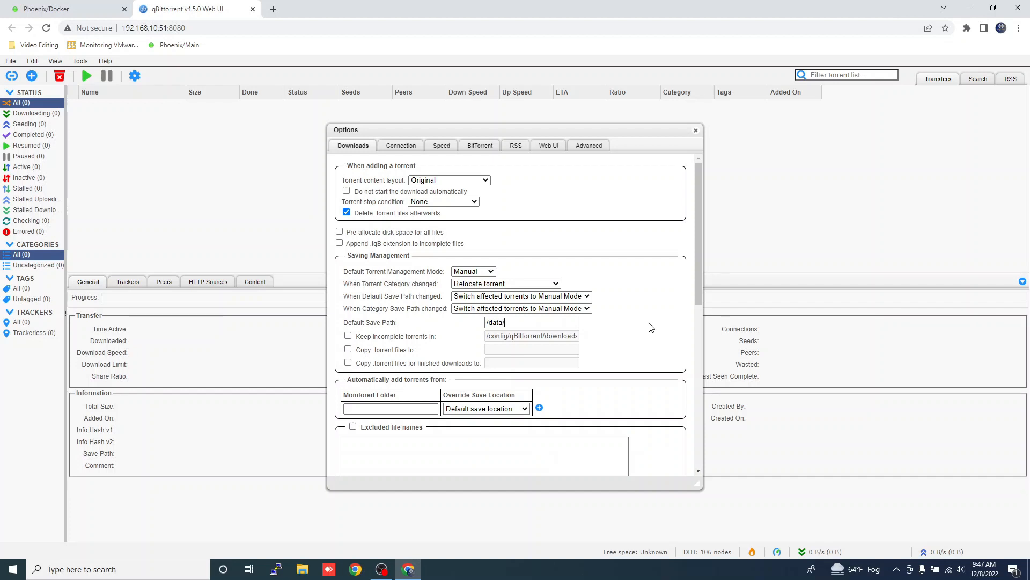
type("com")
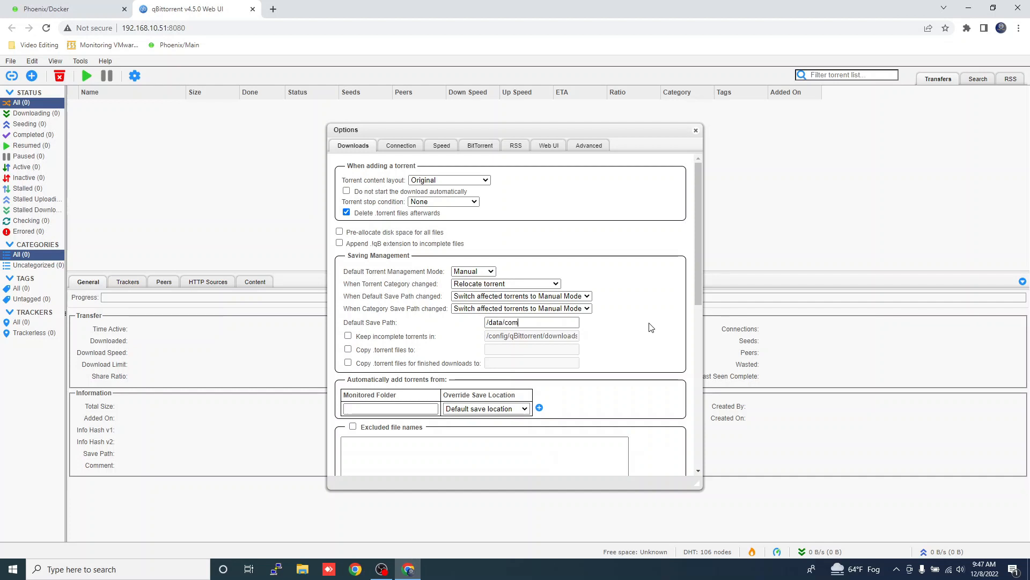
type("plete")
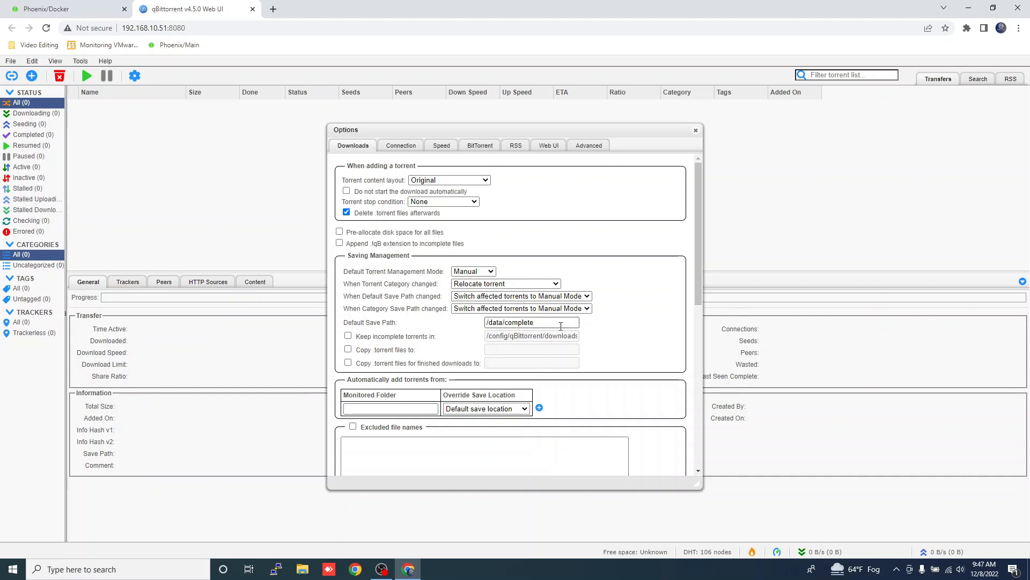
Step: Keep incomplete torrents in /data/incomplete, save the options and return to the Unraid Docker page
left_click(348, 336)
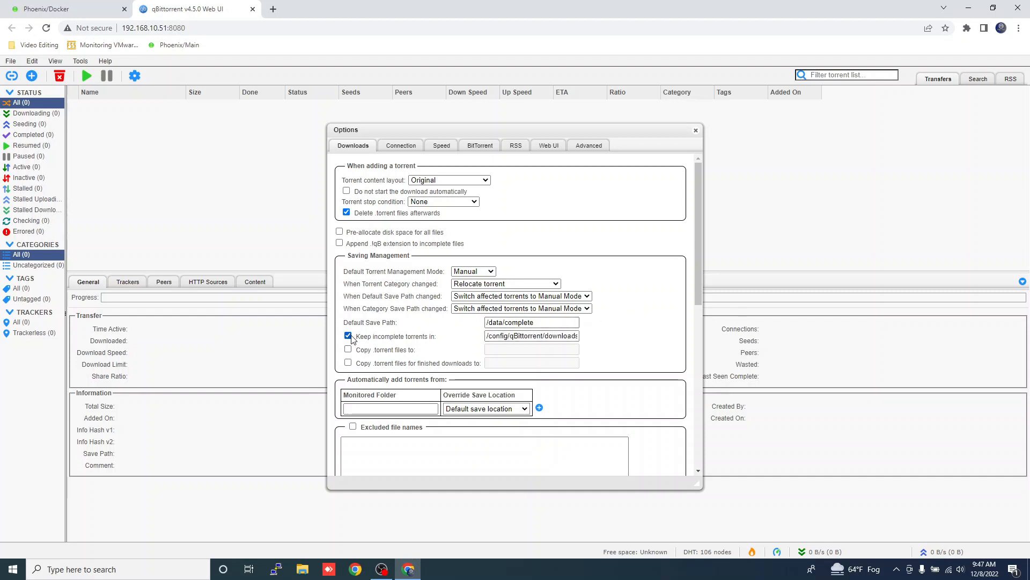
left_click(531, 336)
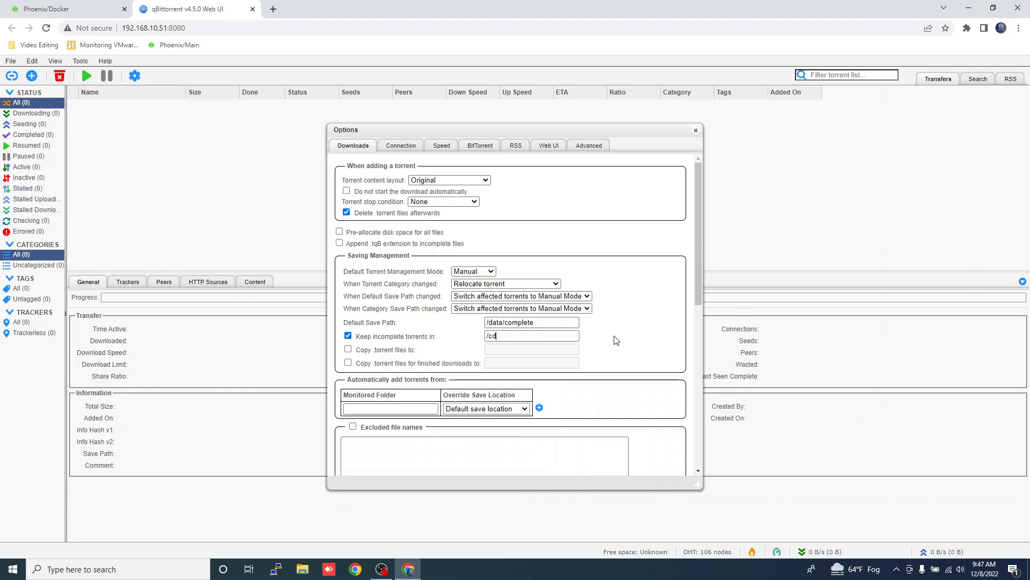
type("data/incomple")
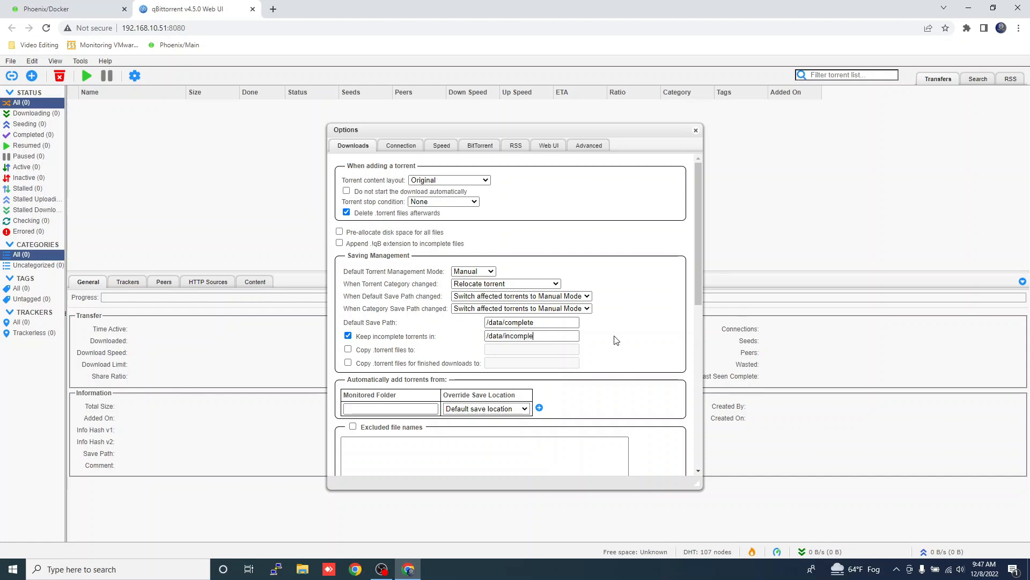
type("te")
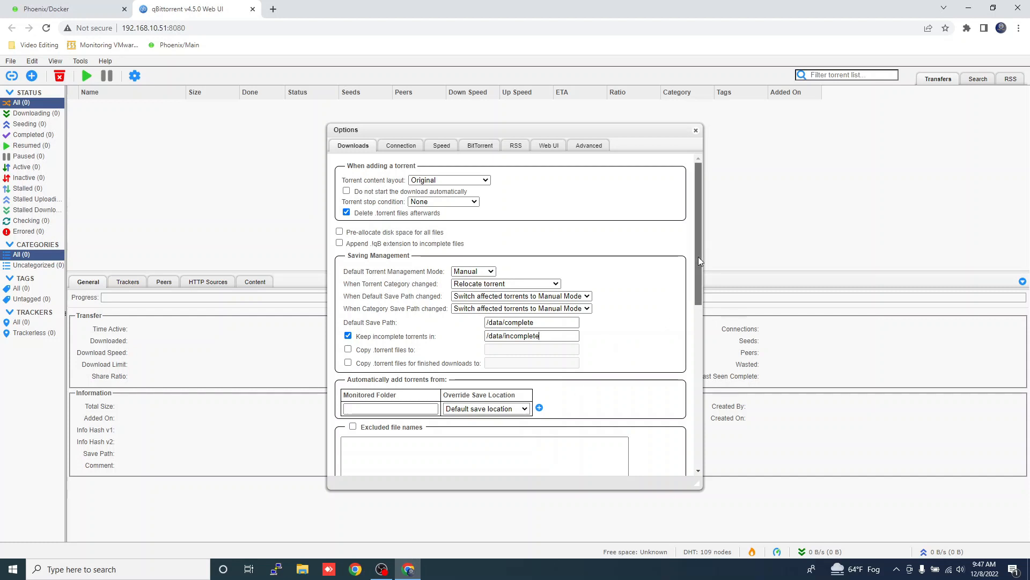
scroll("down", 3)
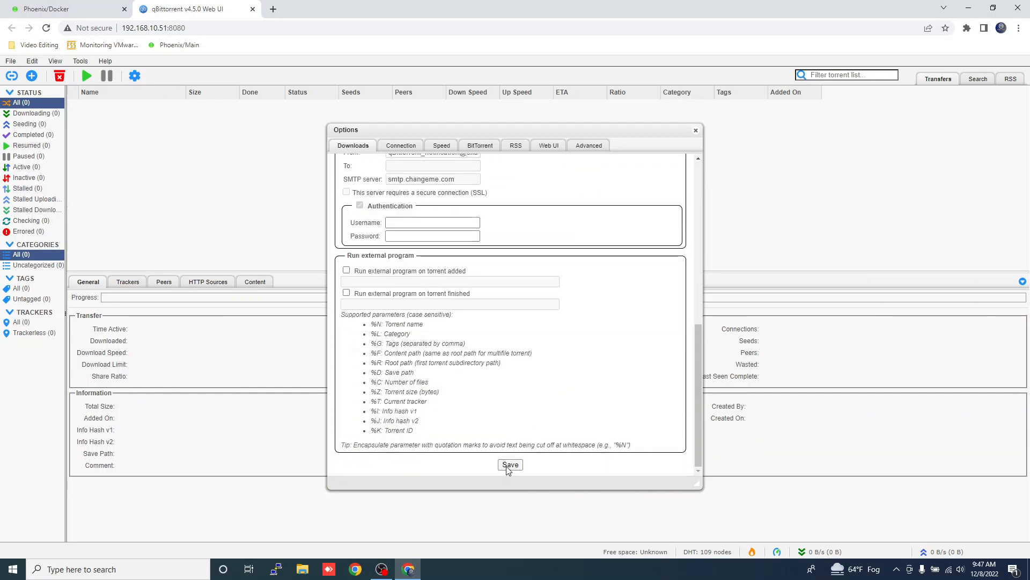
left_click(510, 465)
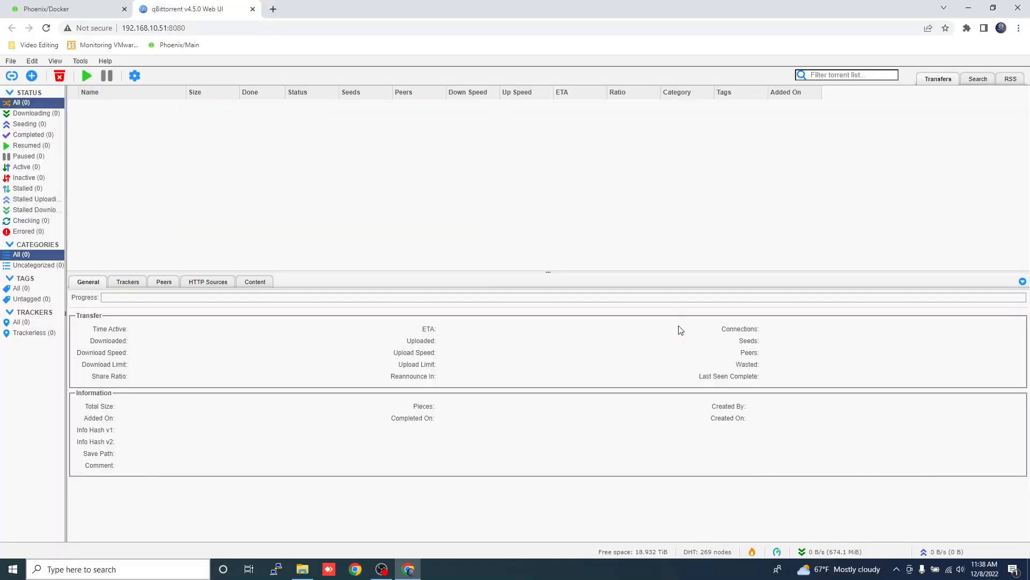
left_click(69, 8)
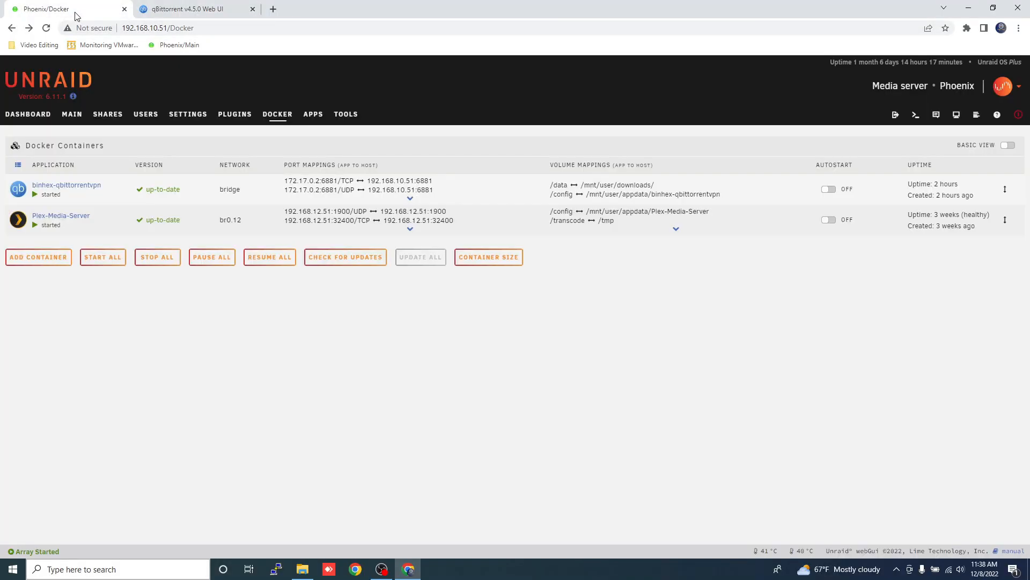
Step: Search the Apps catalog for jackett and install binhex-jackett with its default template
left_click(313, 114)
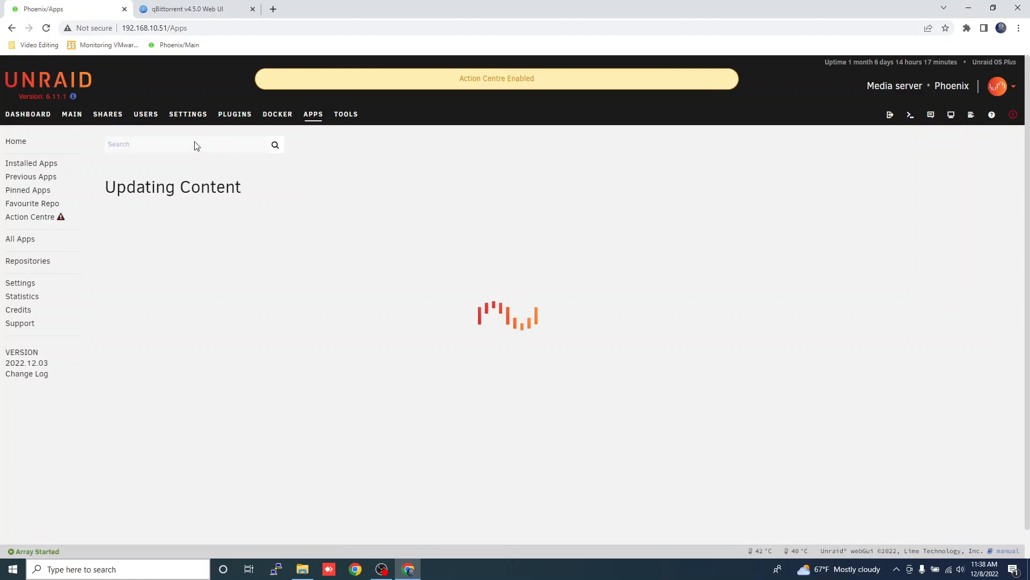
left_click(20, 238)
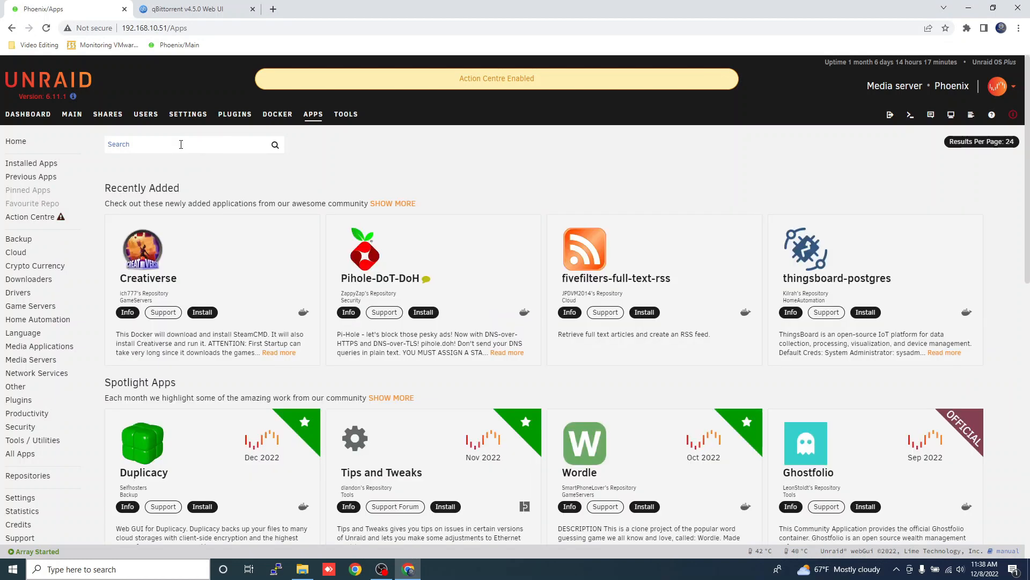
type("jackett")
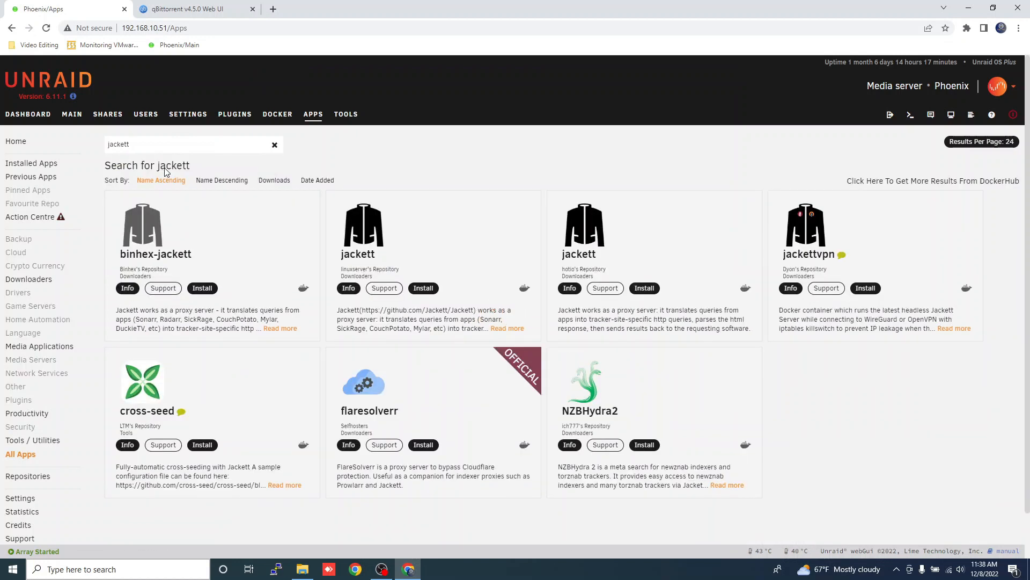
left_click(201, 288)
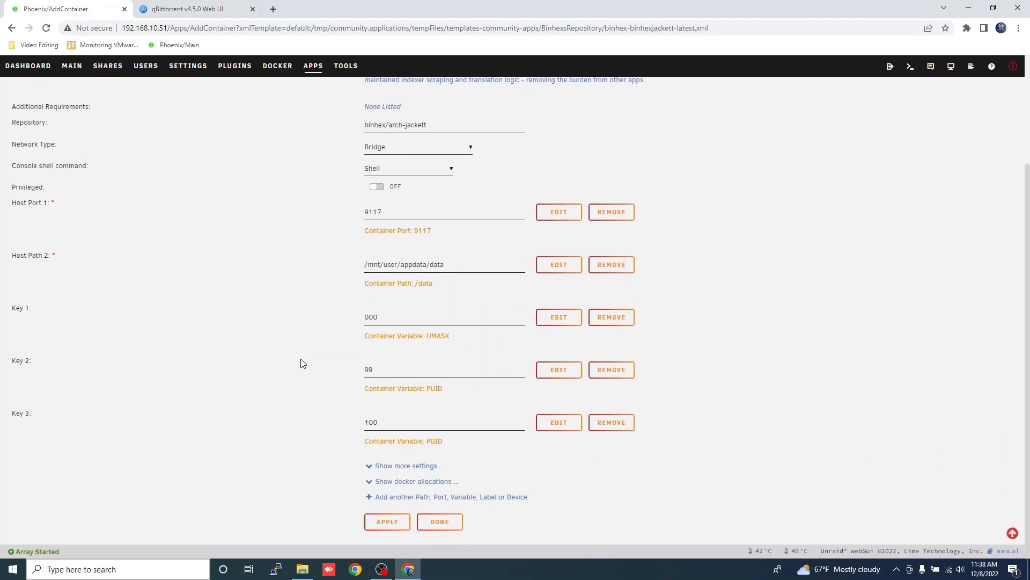
left_click(386, 522)
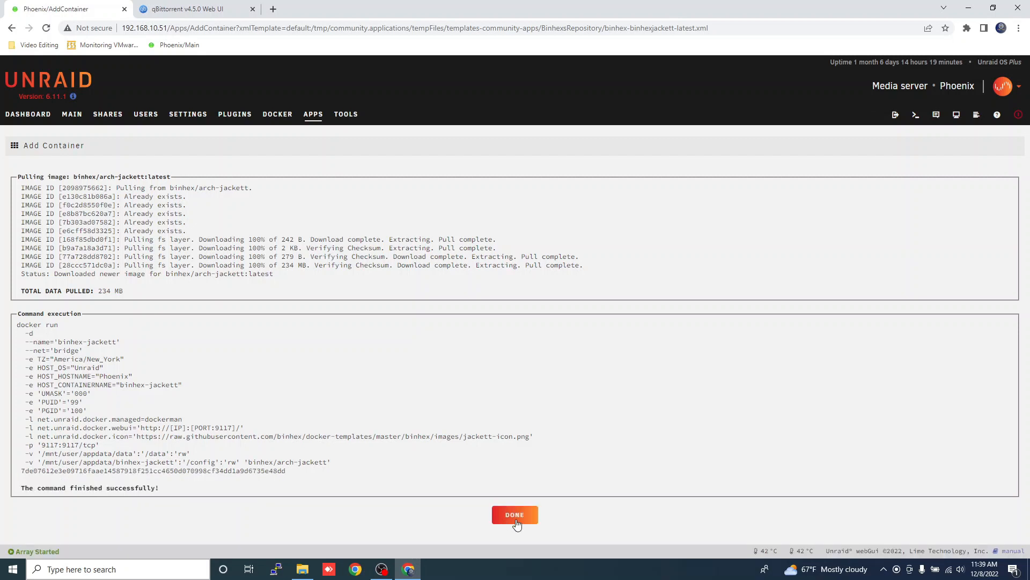
Step: Dismiss the install log and launch the binhex-jackett WebUI from the Docker page
left_click(515, 515)
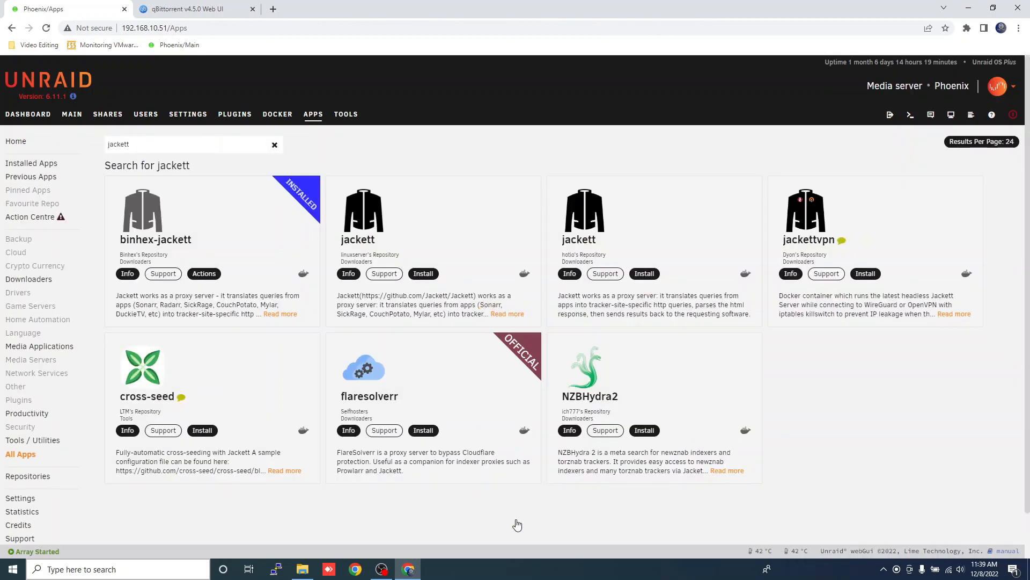
left_click(277, 114)
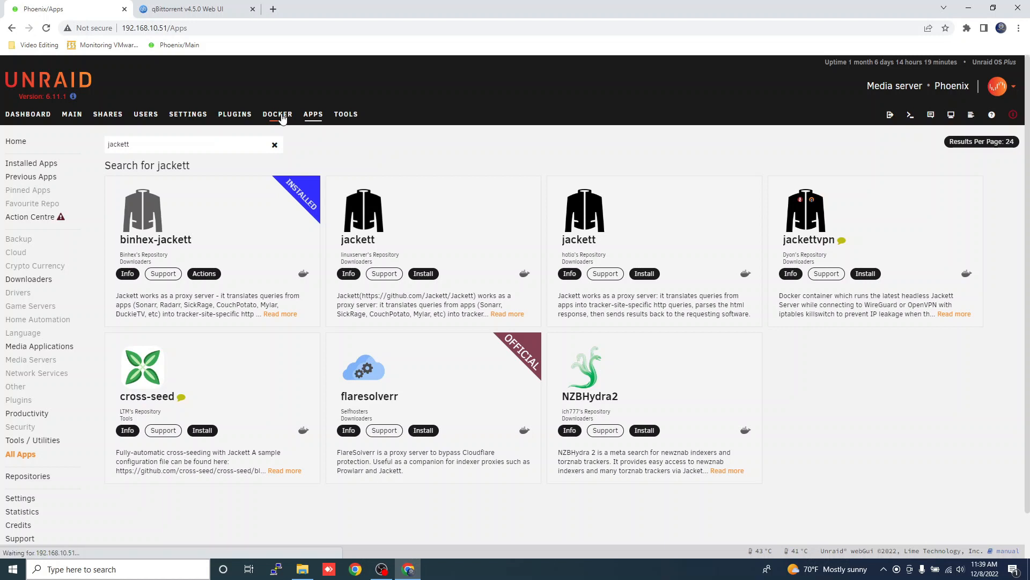
left_click(277, 114)
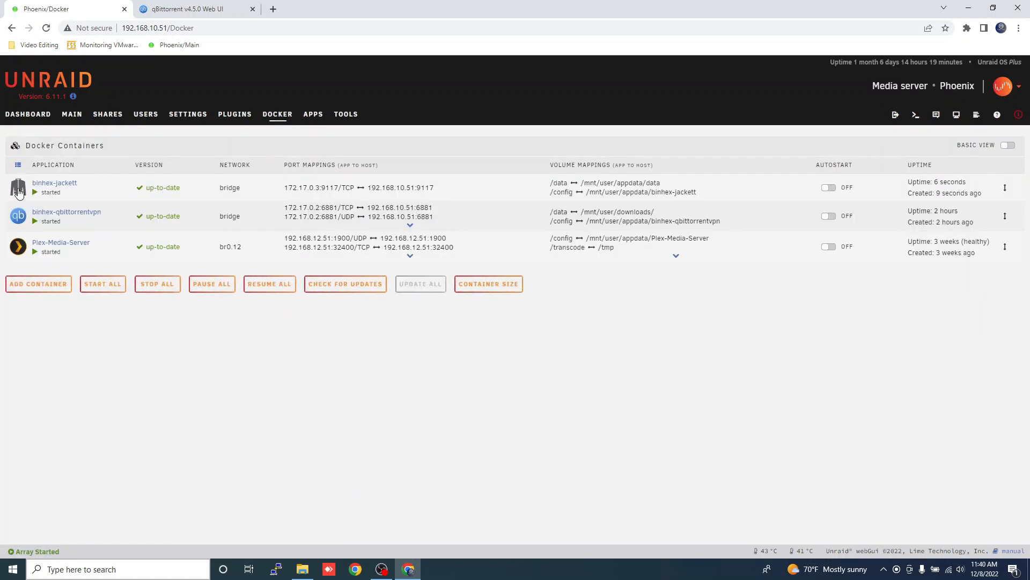
left_click(18, 187)
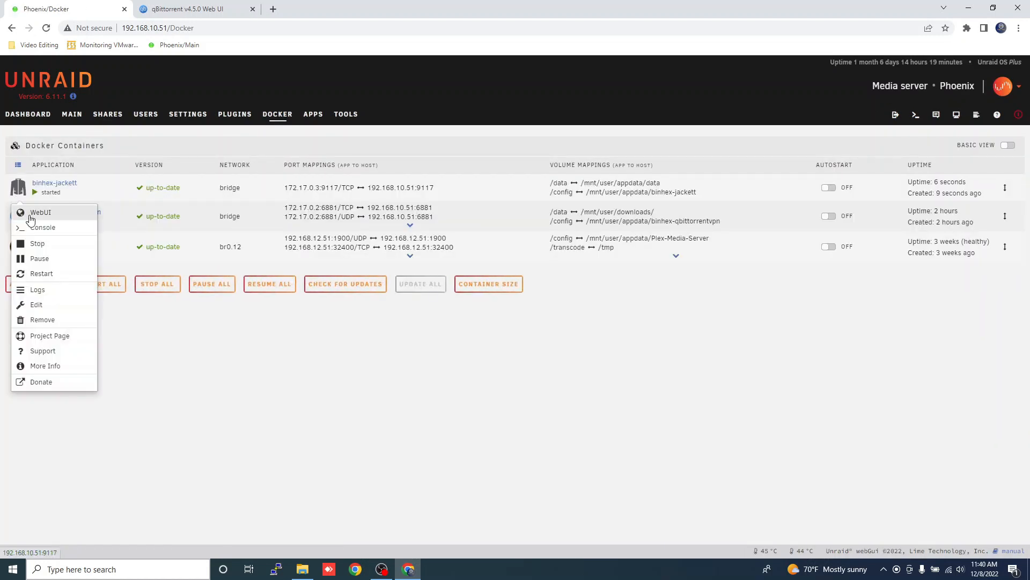
left_click(40, 212)
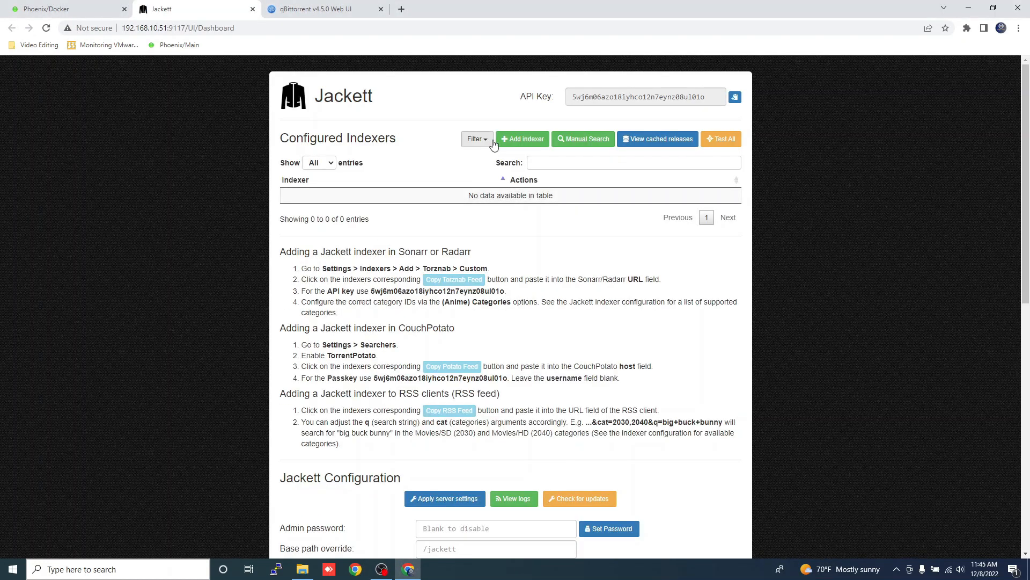
Step: Tick RARBG in Jackett's indexer list, add it, and return to the Unraid Docker page
left_click(522, 138)
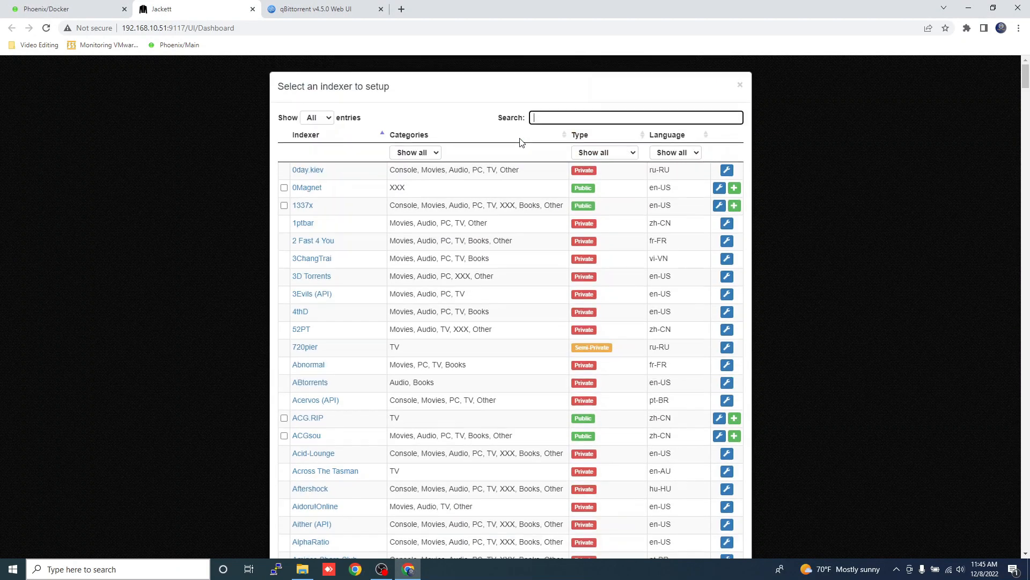
left_click(604, 152)
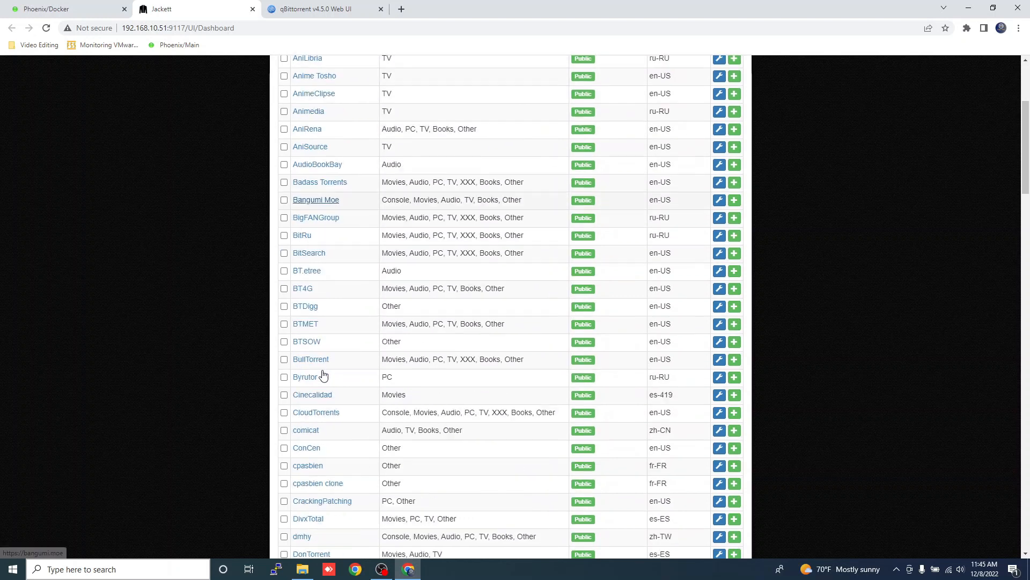
scroll("down", 3)
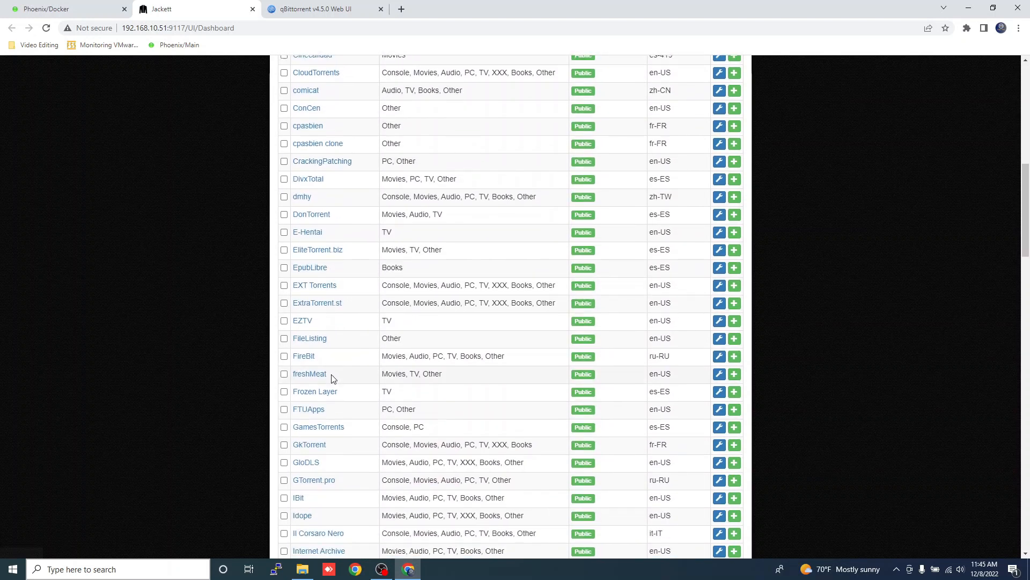
scroll("down", 3)
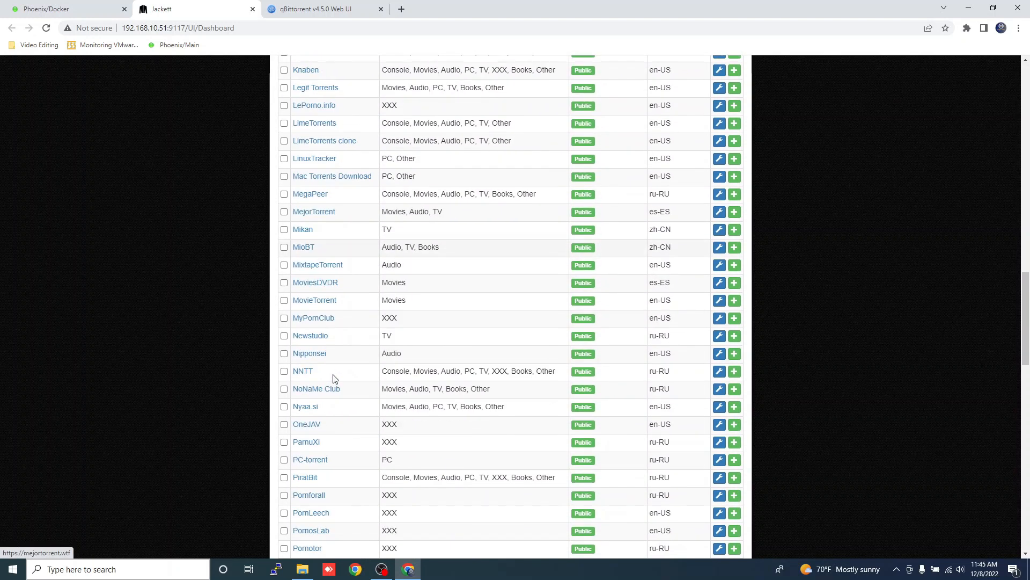
scroll("down", 3)
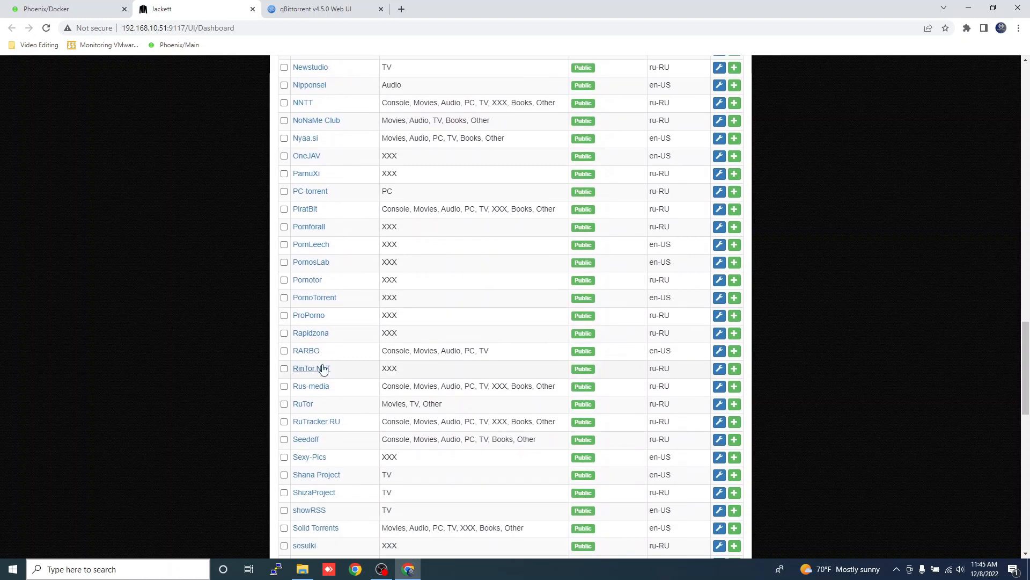
scroll("down", 3)
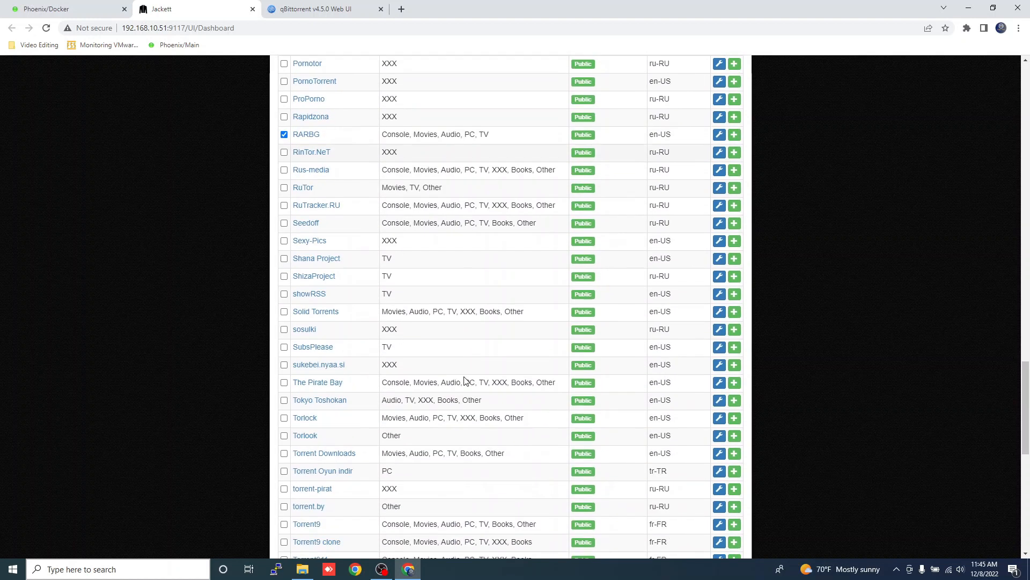
scroll("down", 3)
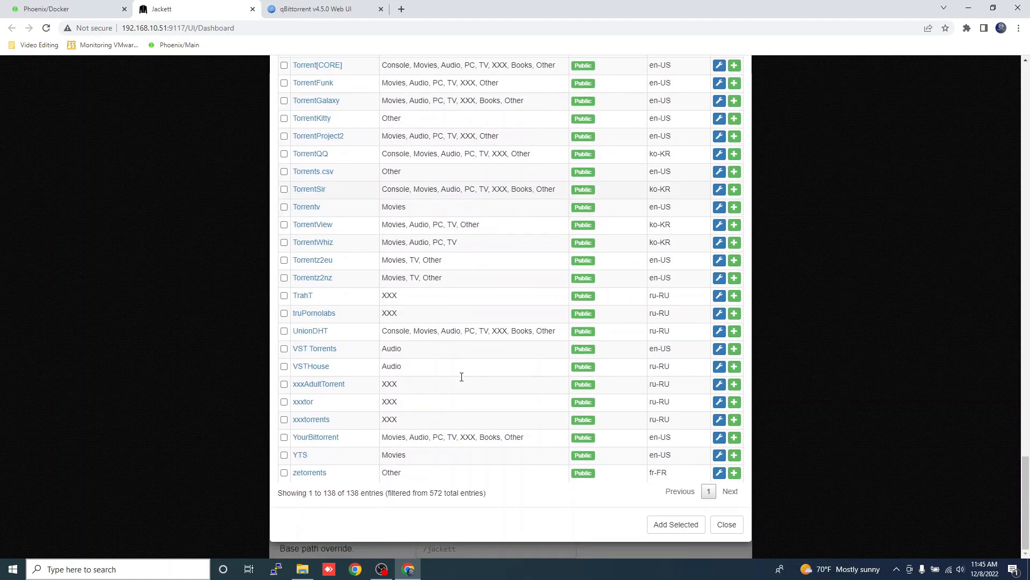
left_click(675, 524)
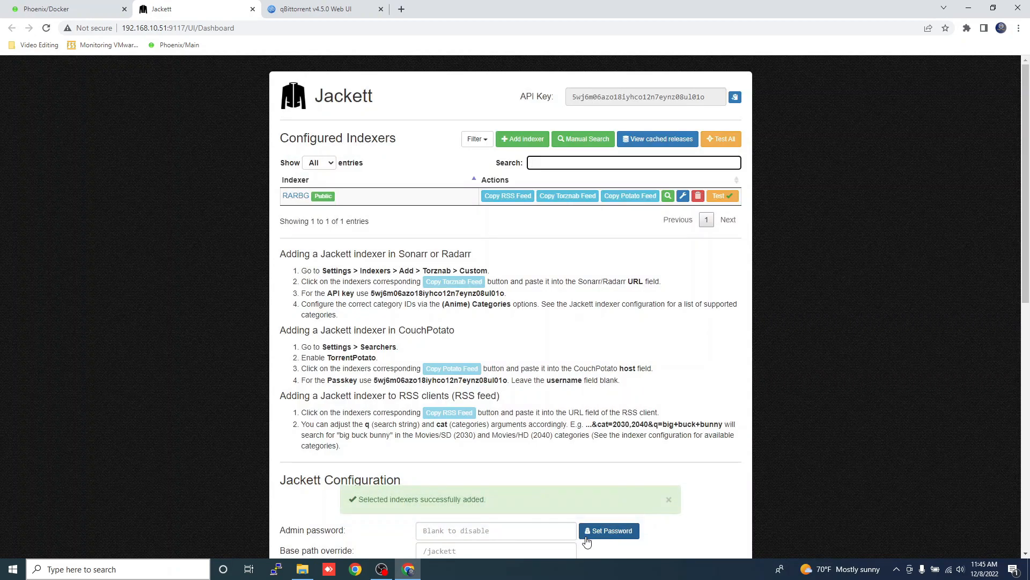
left_click(62, 9)
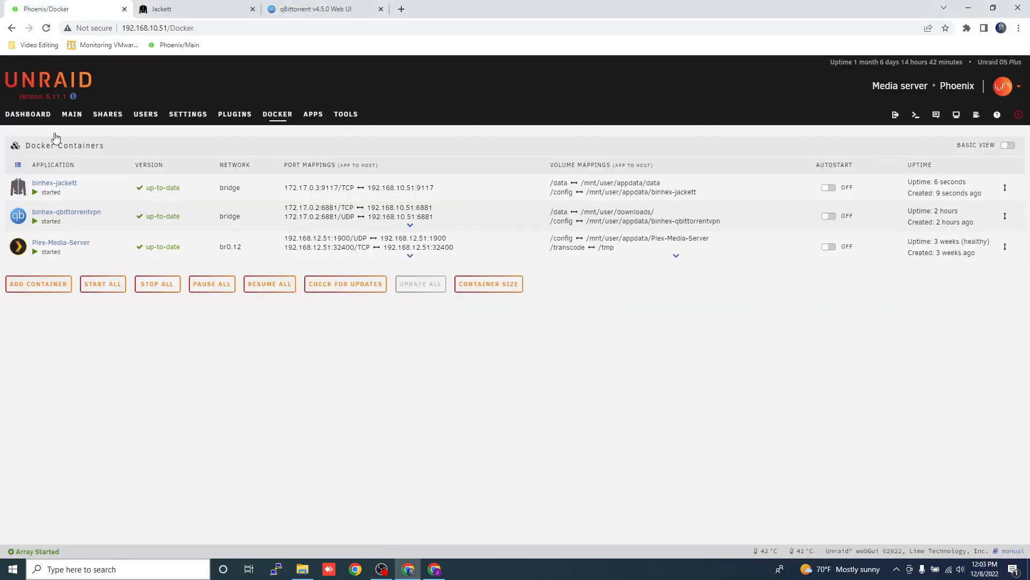
Step: Search the Apps catalog for sonarr and start installing binhex-sonarr
left_click(314, 114)
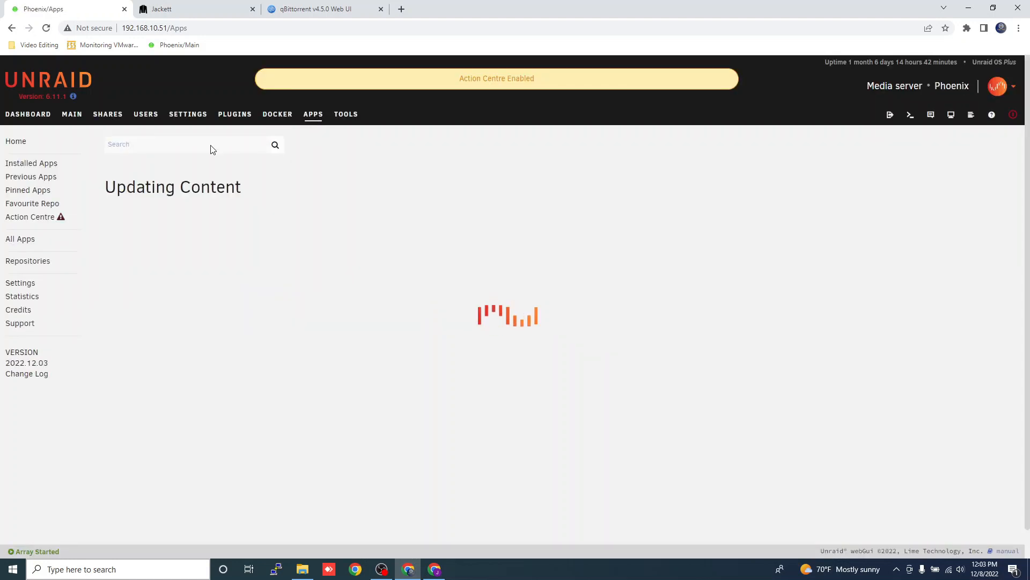
left_click(20, 238)
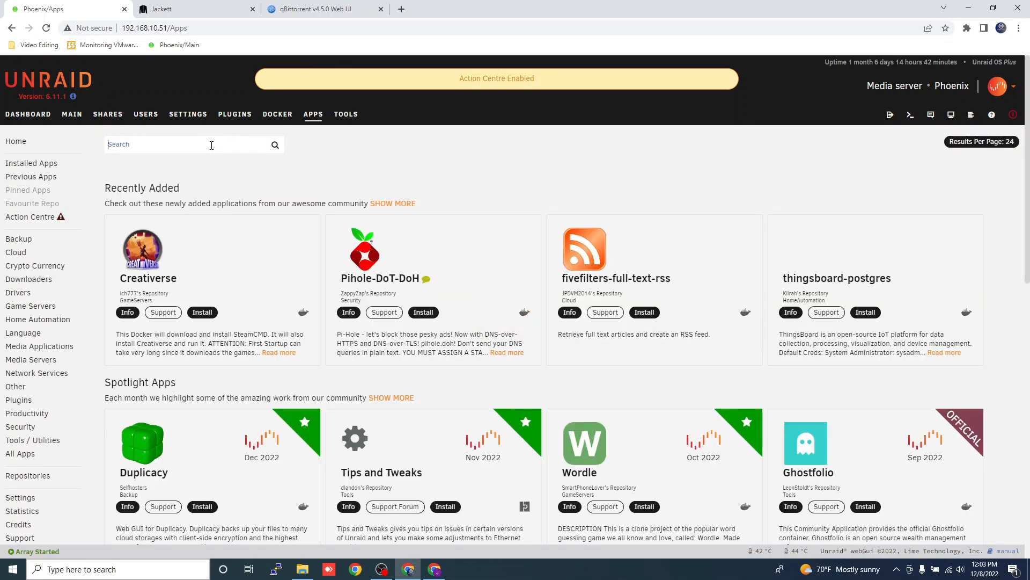
type("sonarr")
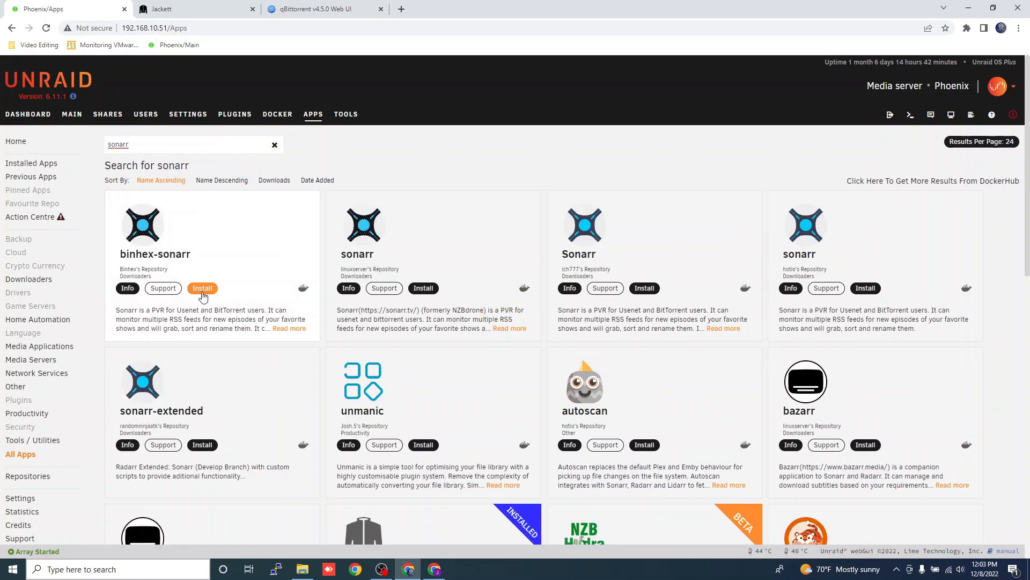
left_click(203, 288)
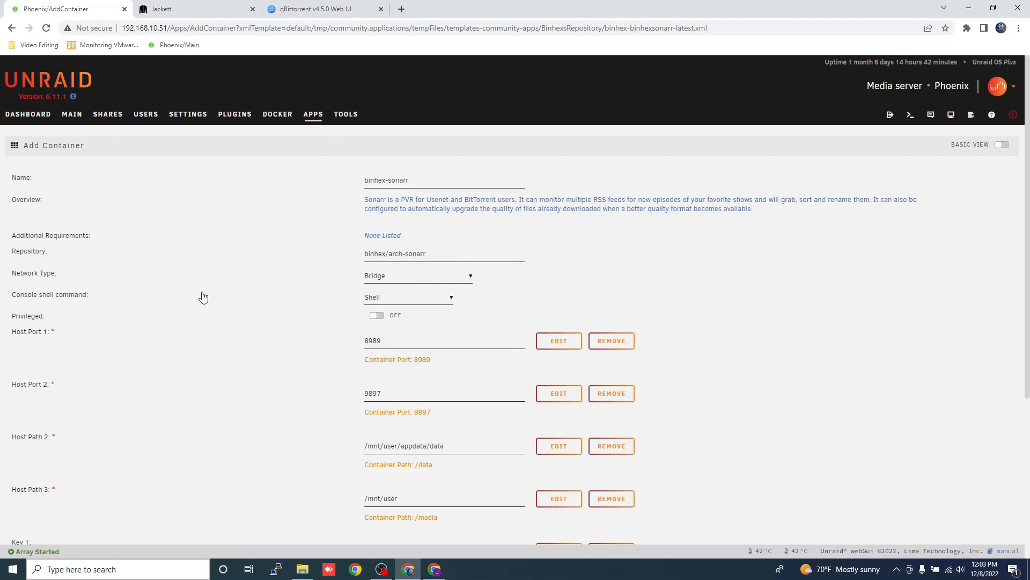
mouse_move(261, 514)
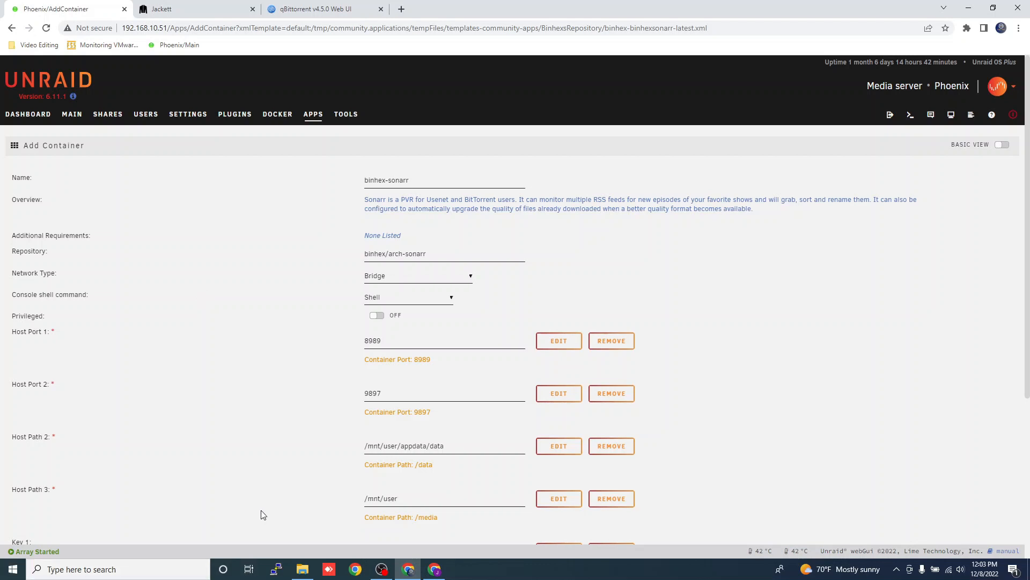
Step: Map Sonarr's Host Path 2 to the /mnt/user/downloads/ share
scroll("up", 3)
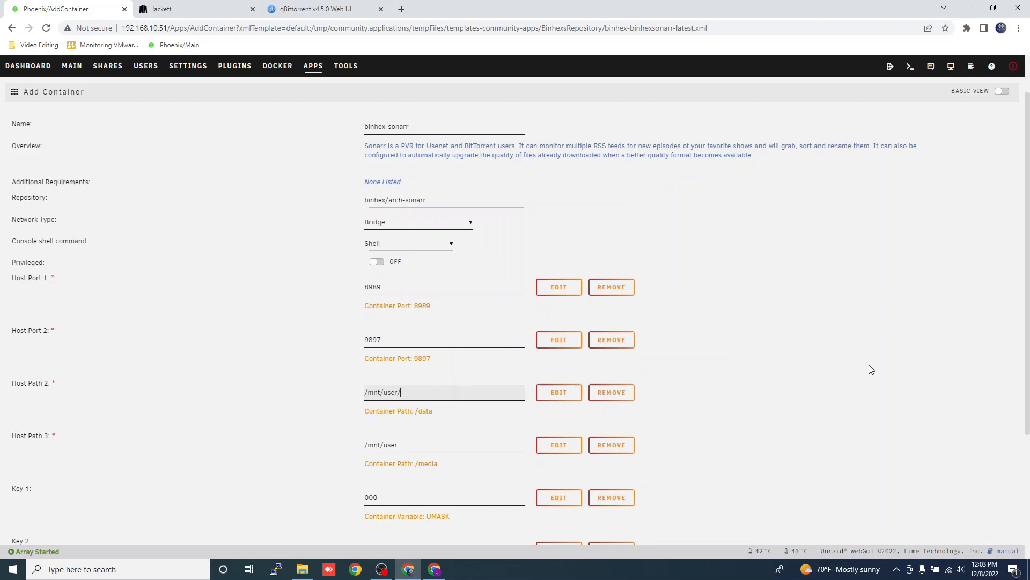
mouse_move(440, 389)
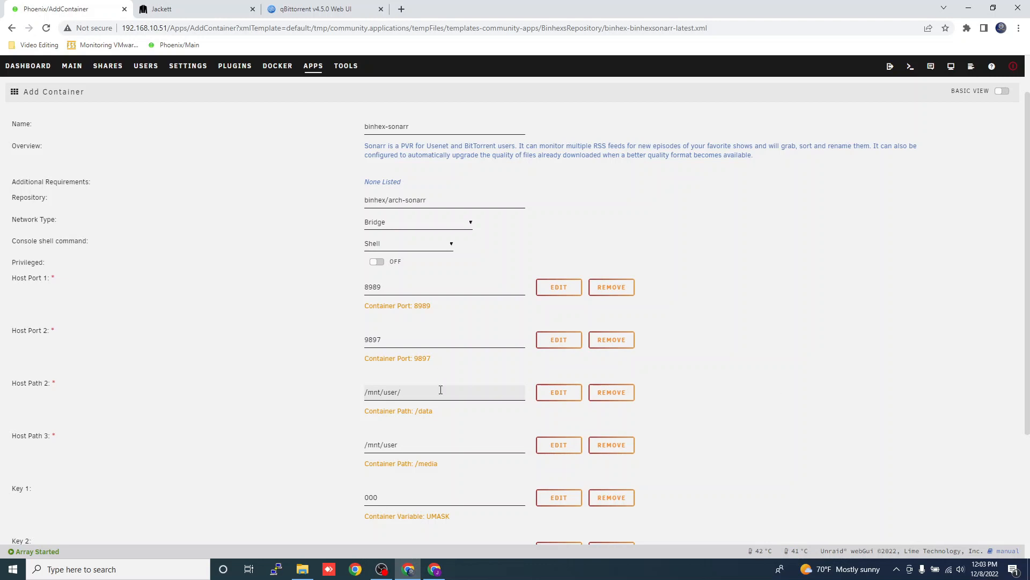
left_click(444, 392)
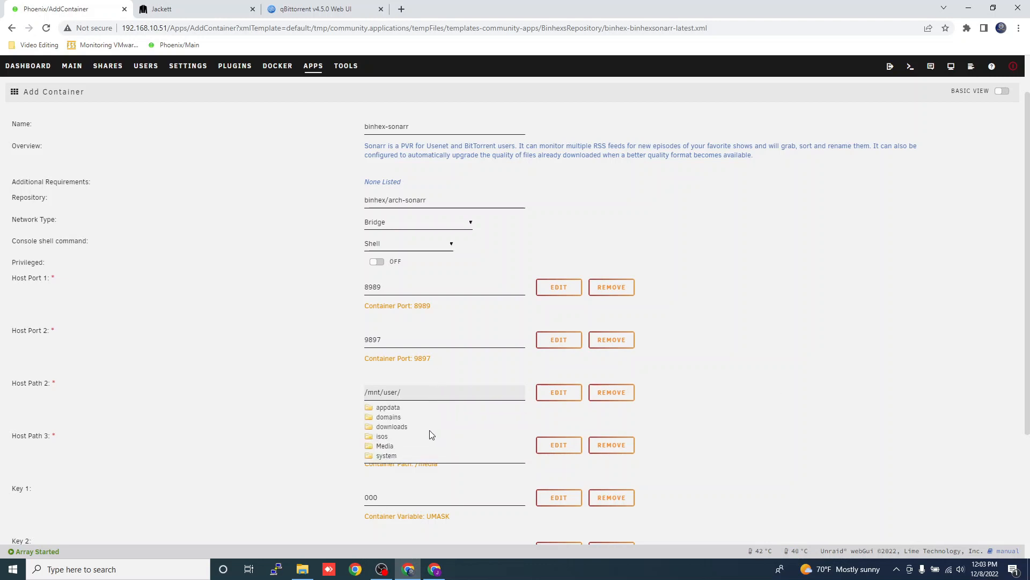
mouse_move(427, 431)
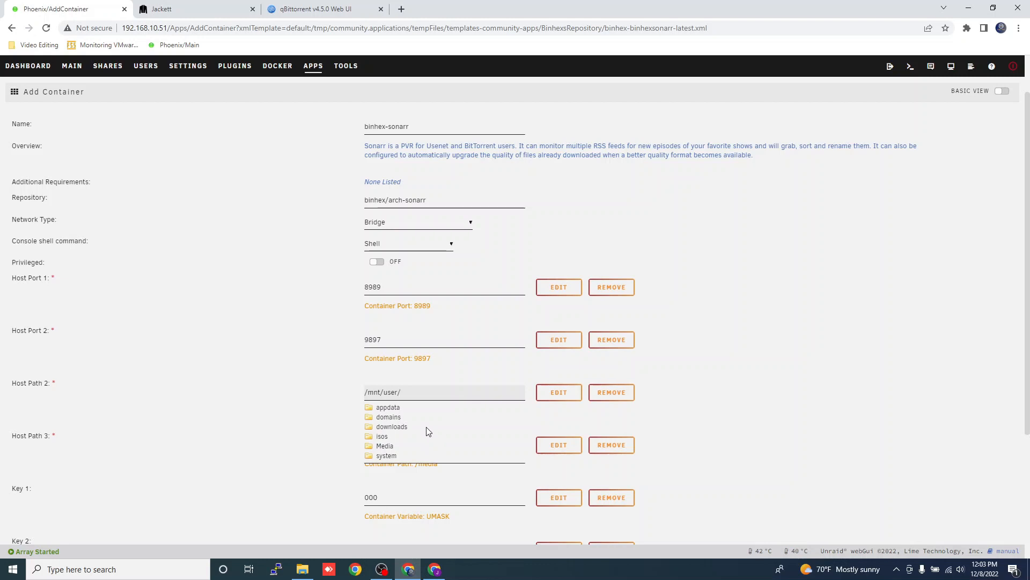
left_click(392, 426)
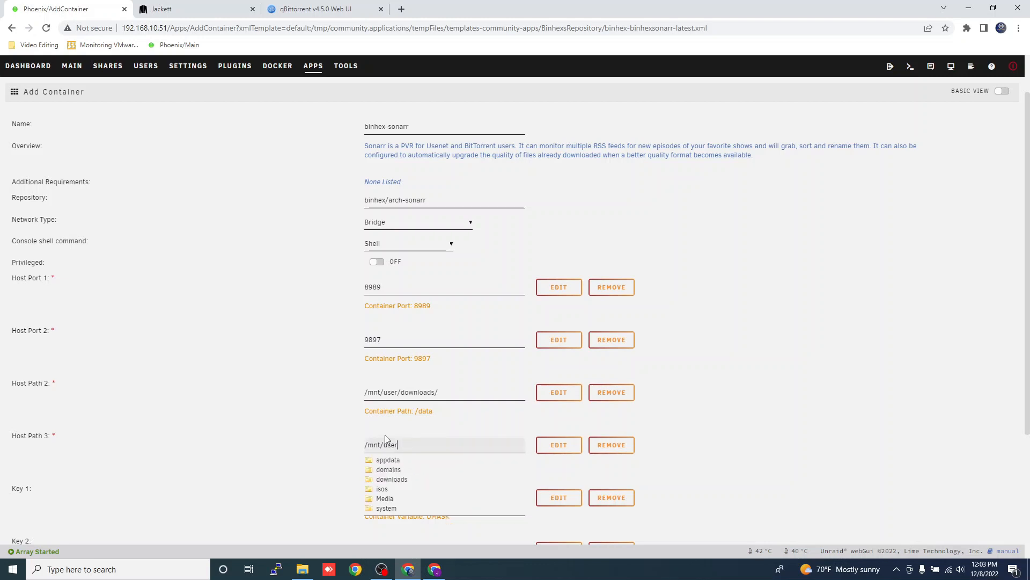
mouse_move(421, 494)
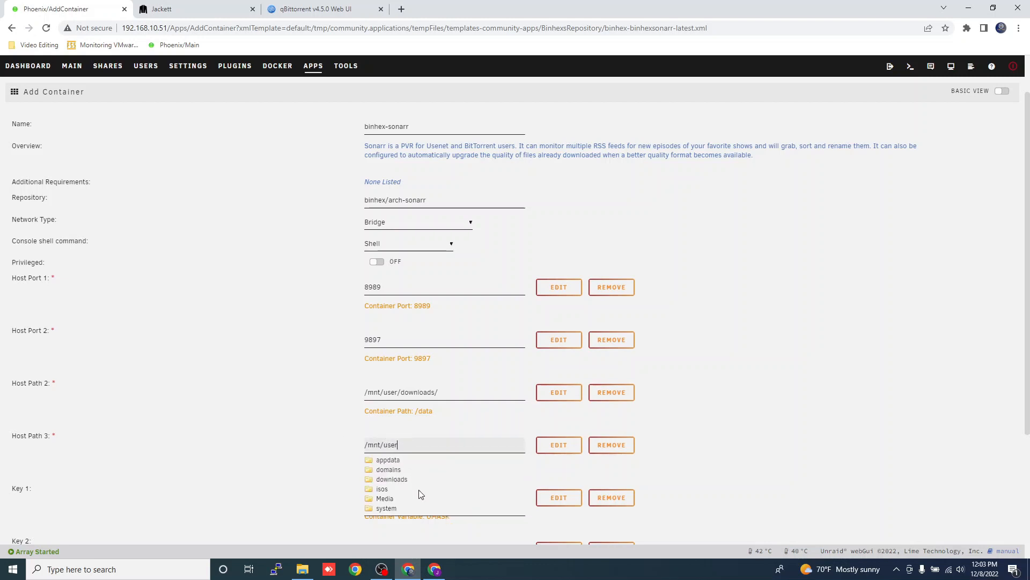
Step: Map Host Path 3 to /mnt/user/Media/TV Shows/
scroll("down", 3)
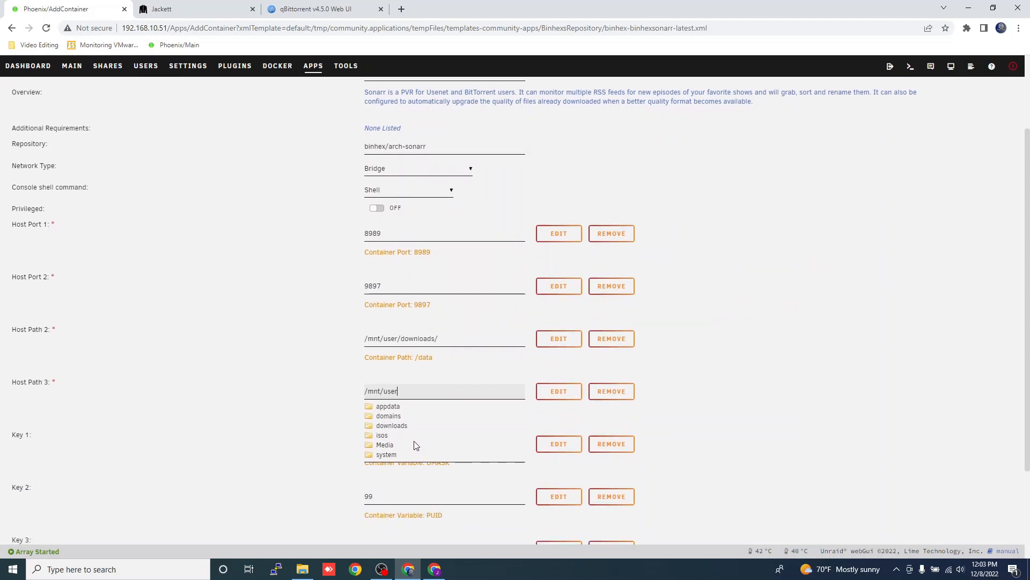
left_click(384, 445)
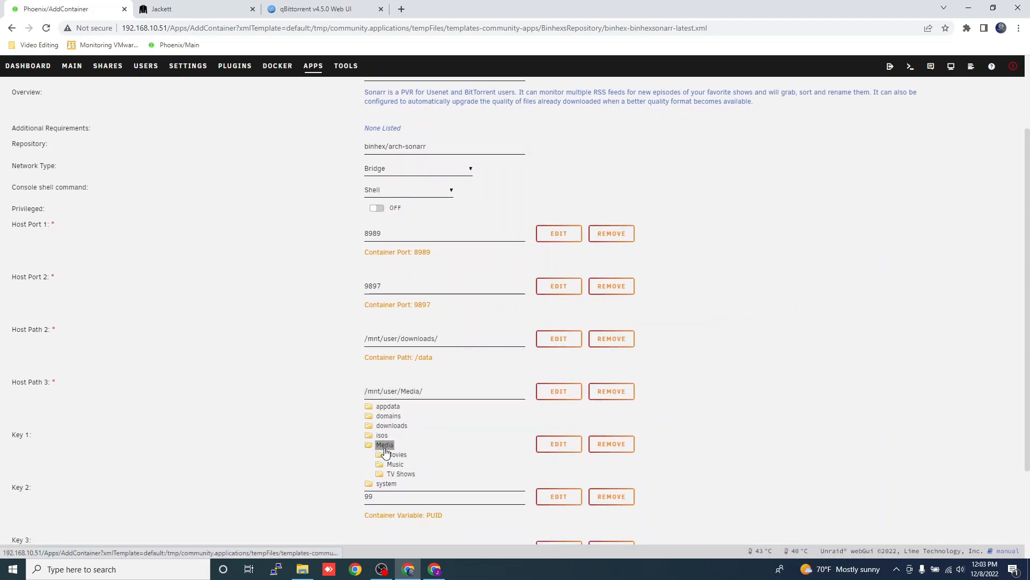
left_click(400, 473)
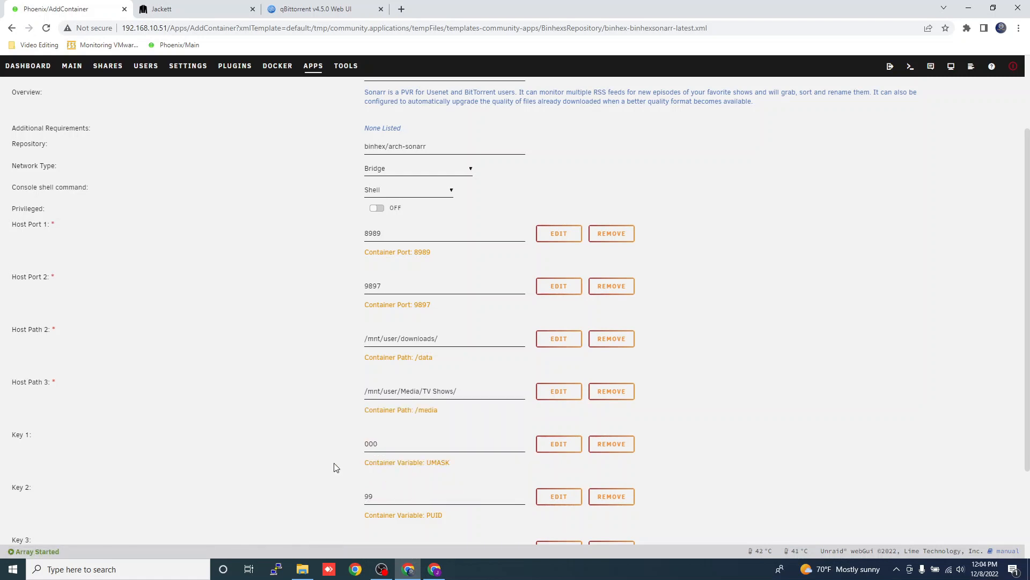
scroll("down", 3)
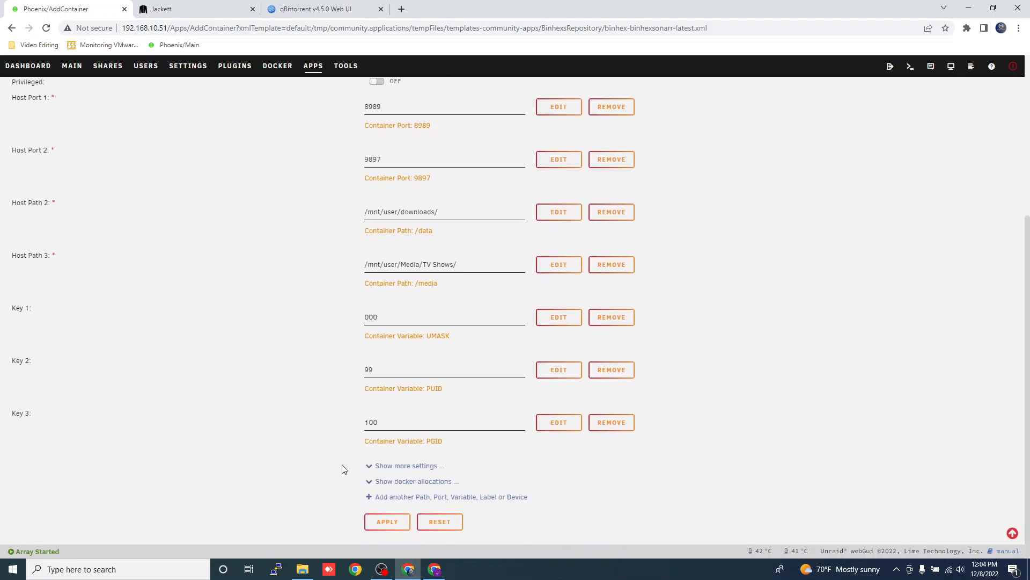